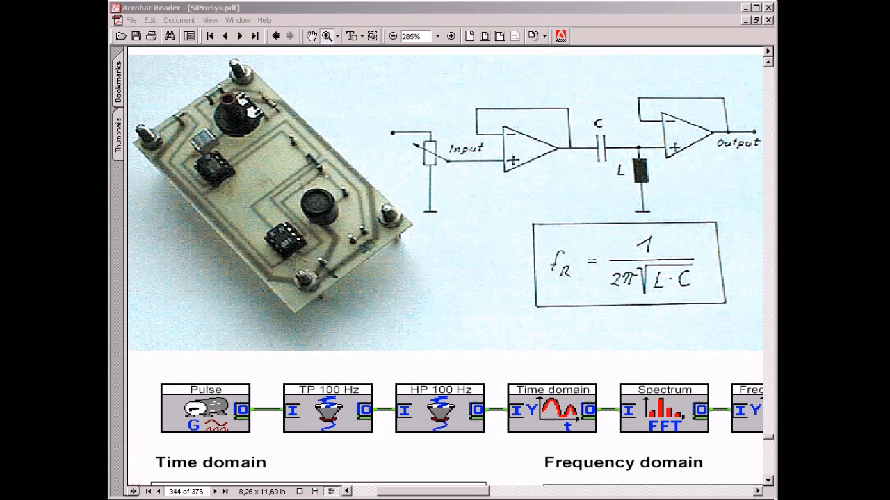
mouse_move(739, 221)
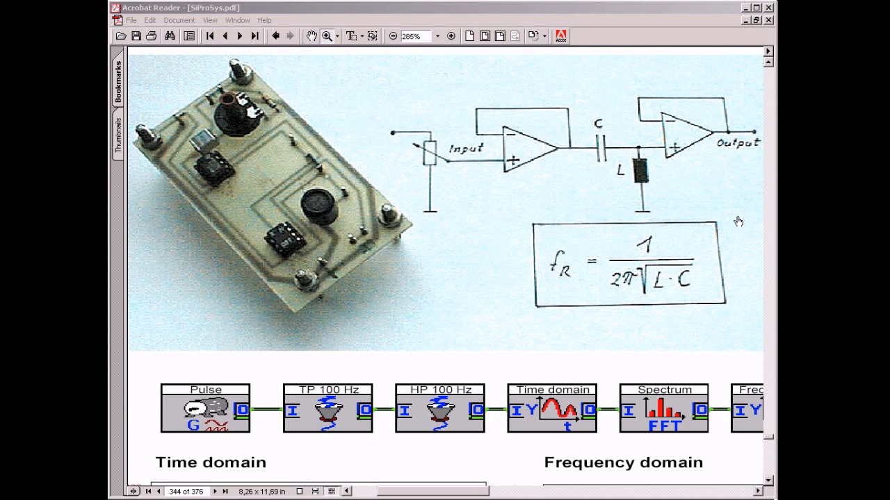
mouse_move(600, 221)
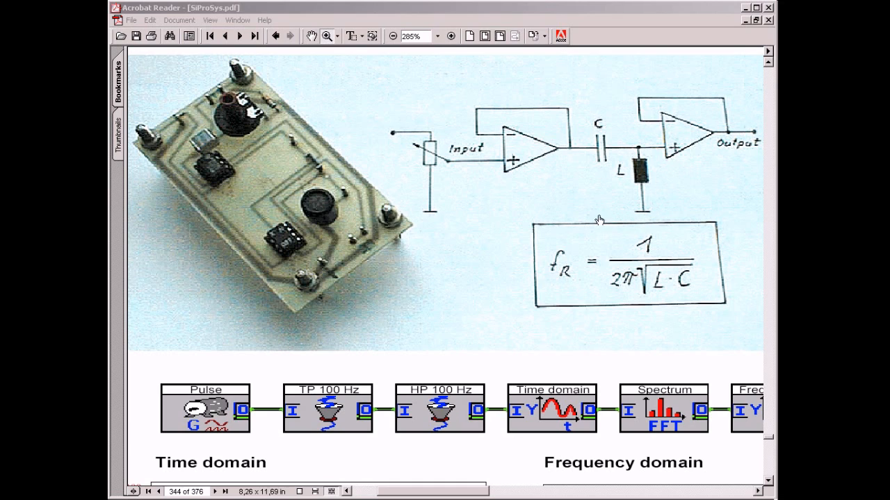
mouse_move(460, 225)
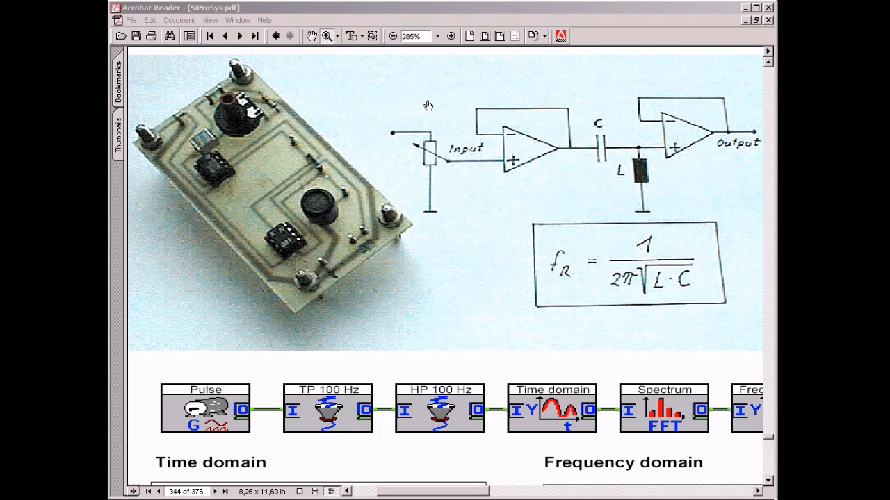
mouse_move(644, 72)
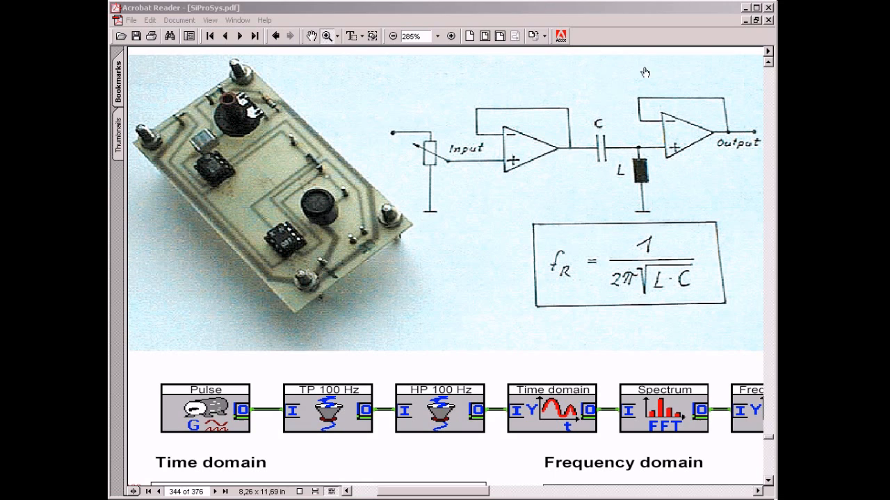
mouse_move(728, 279)
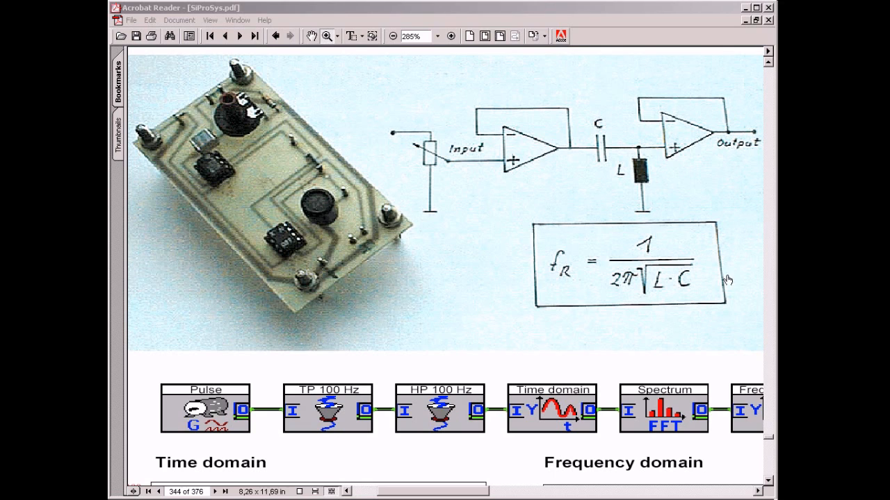
mouse_move(491, 178)
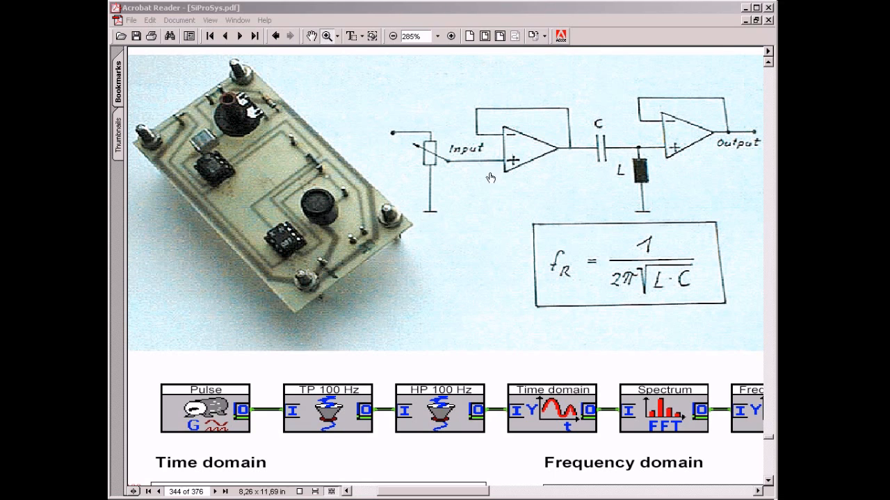
mouse_move(685, 141)
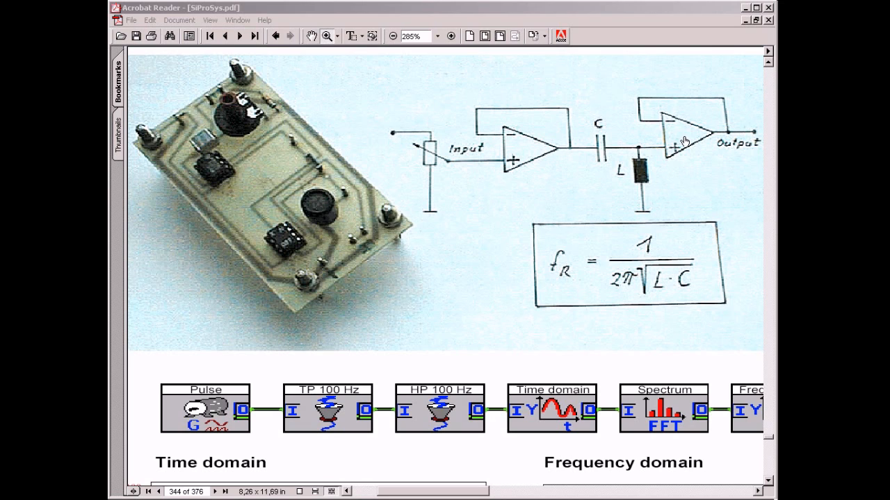
mouse_move(637, 173)
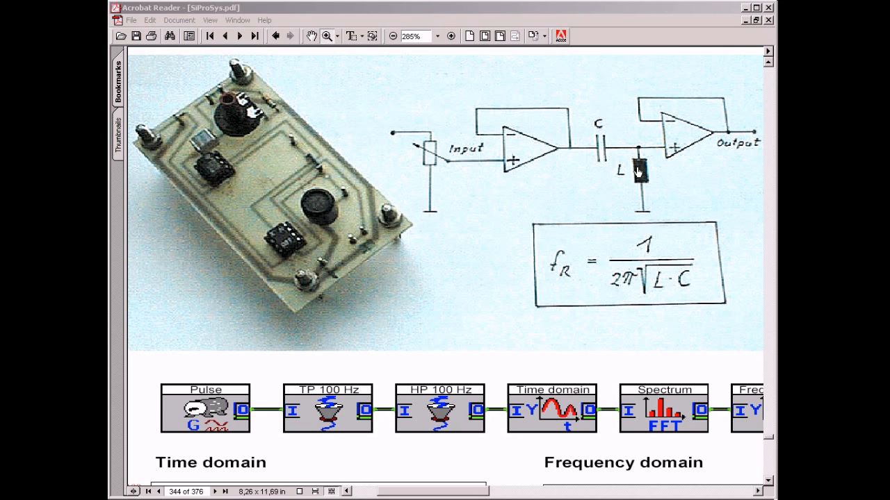
mouse_move(605, 152)
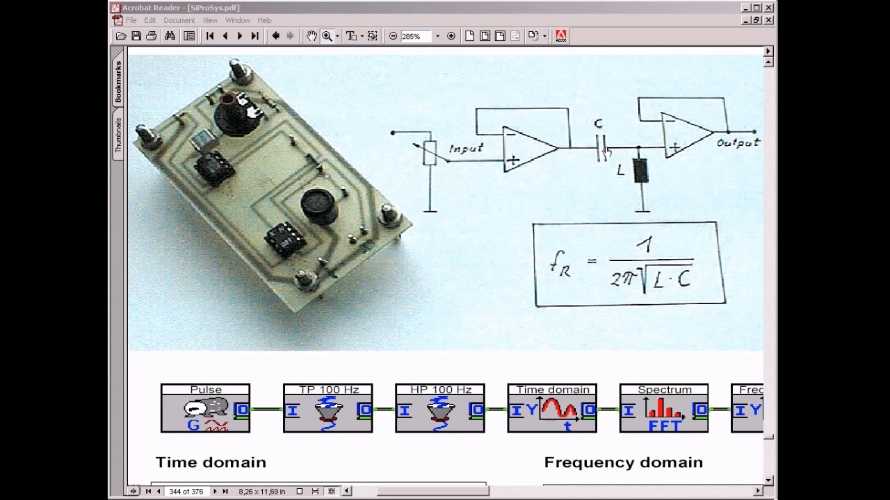
mouse_move(605, 153)
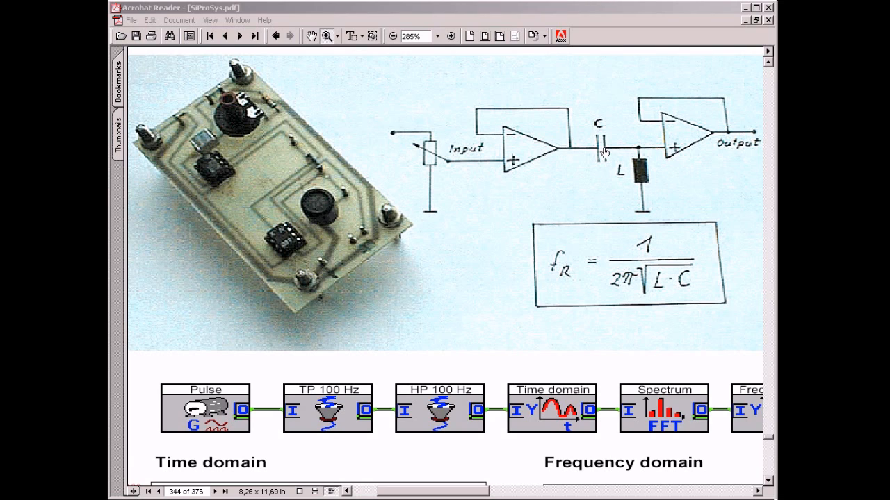
mouse_move(537, 407)
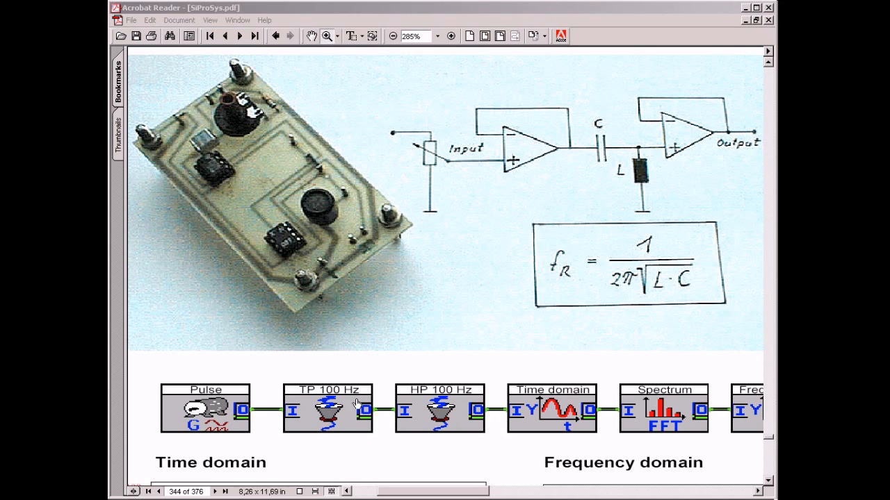
mouse_move(442, 407)
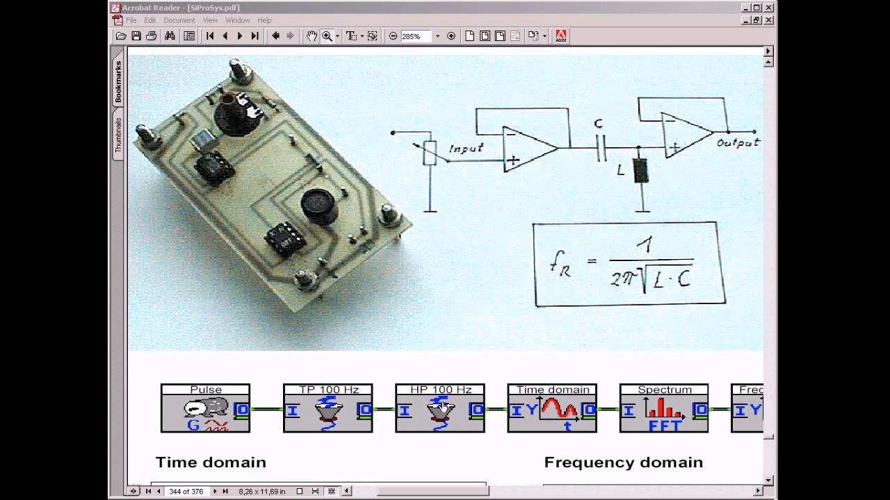
mouse_move(530, 255)
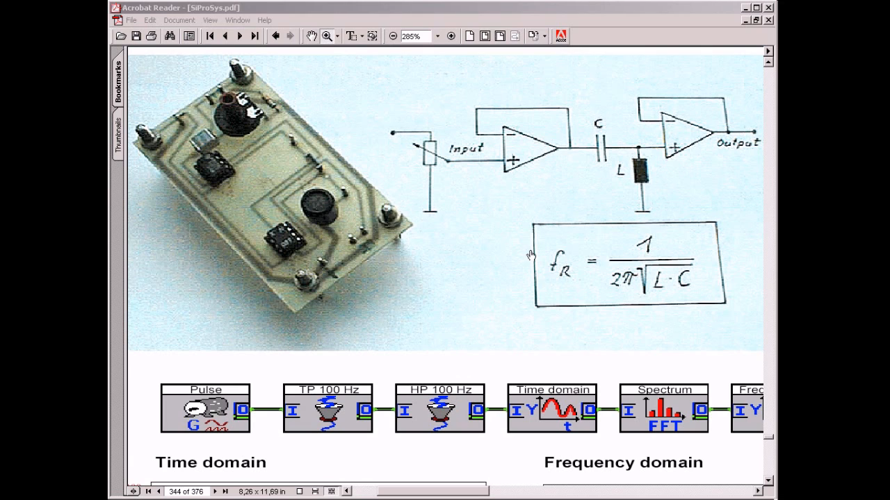
mouse_move(602, 165)
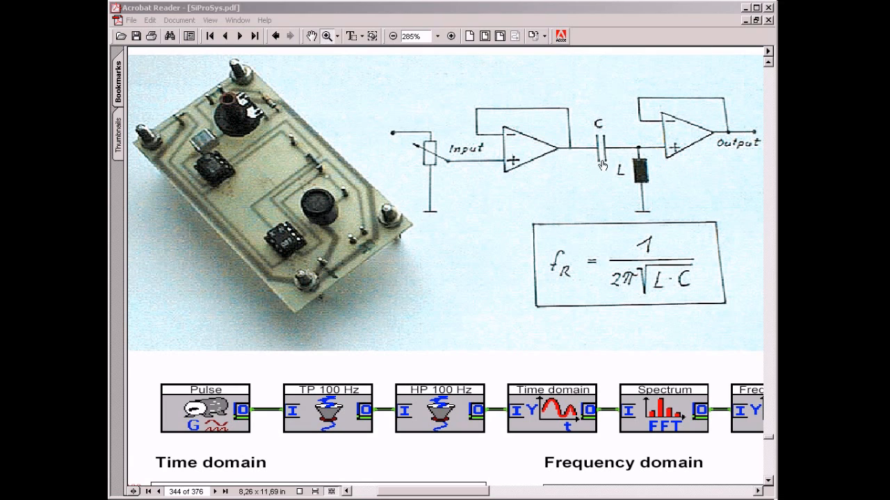
mouse_move(606, 169)
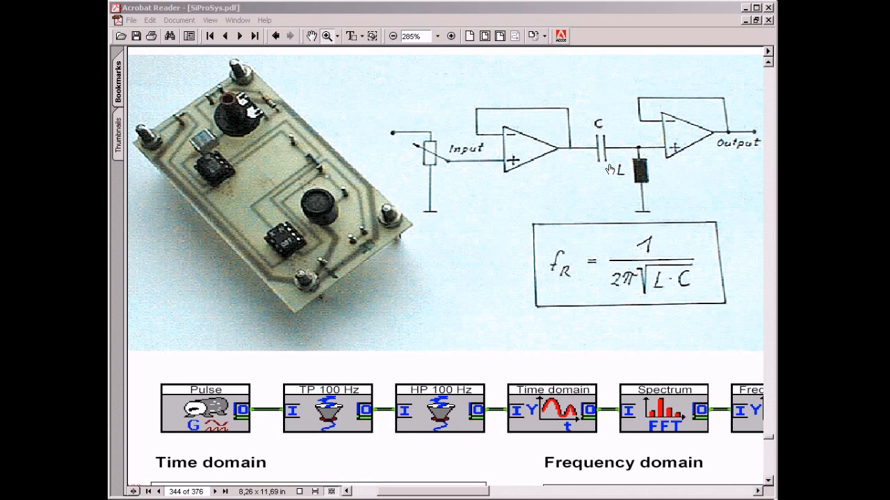
mouse_move(643, 177)
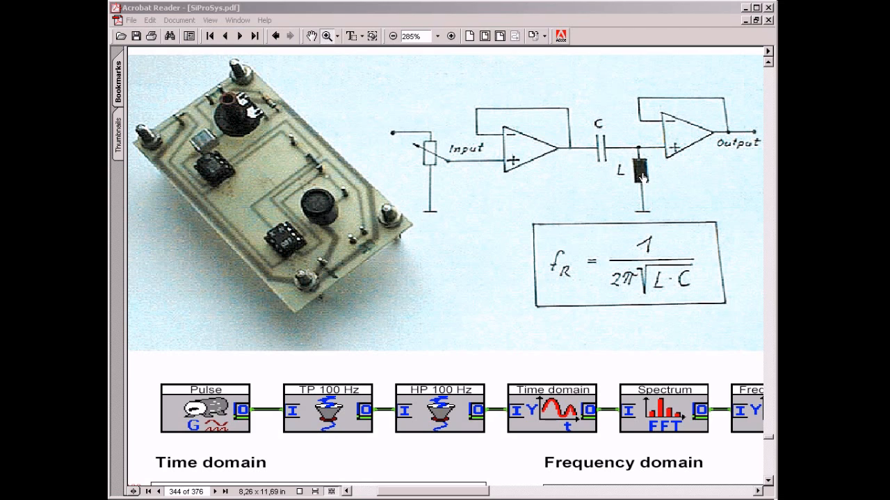
mouse_move(643, 178)
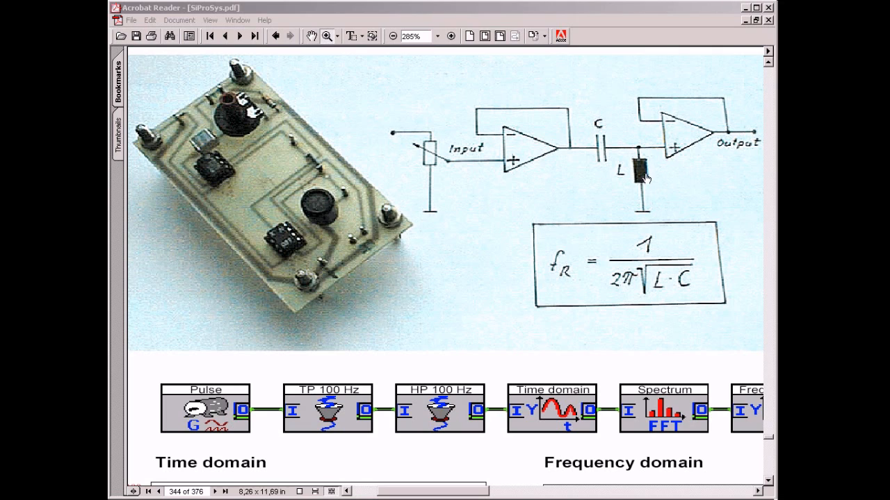
mouse_move(734, 16)
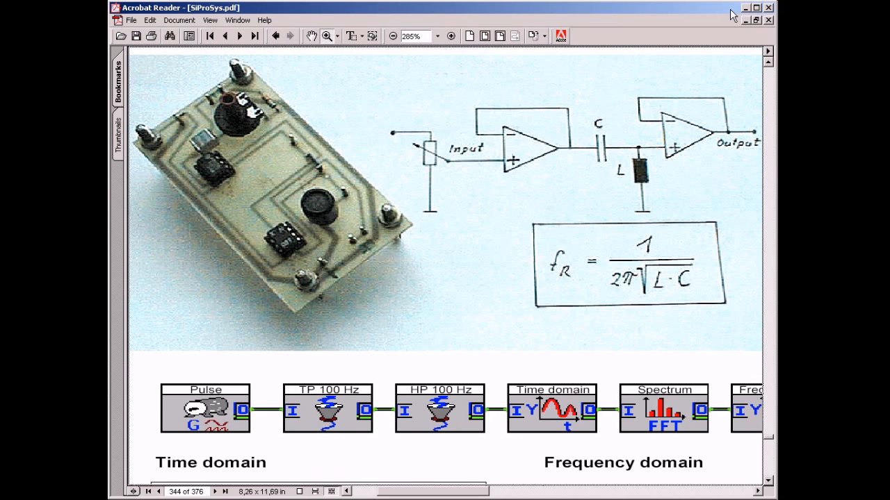
mouse_move(716, 65)
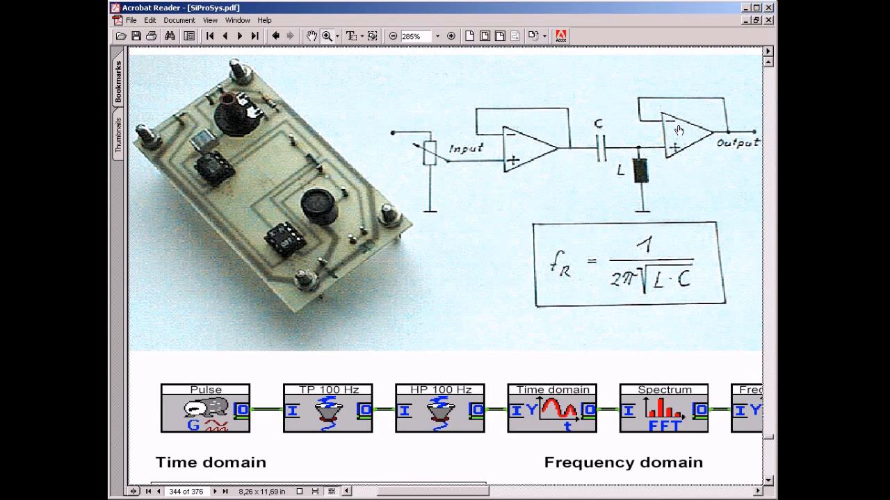
mouse_move(677, 132)
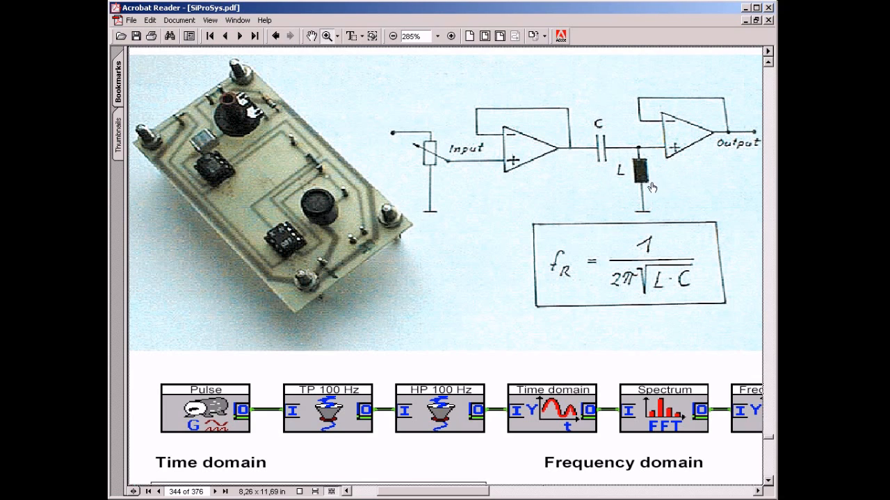
mouse_move(623, 132)
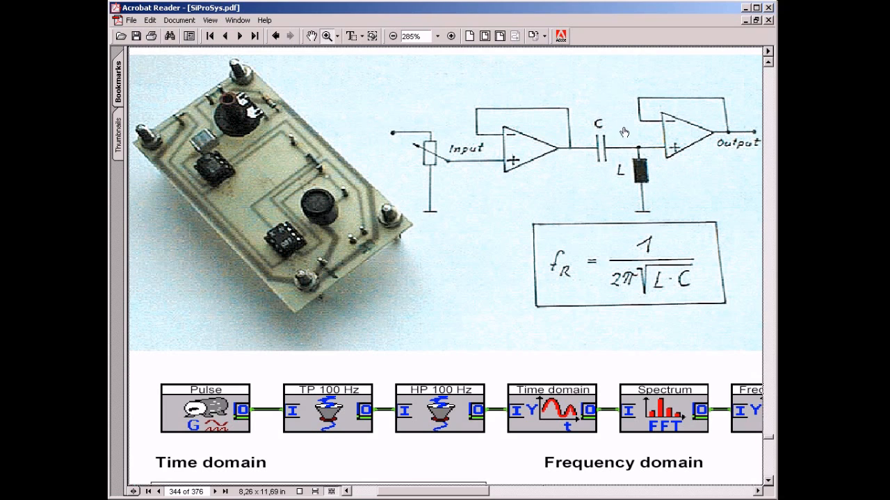
mouse_move(646, 130)
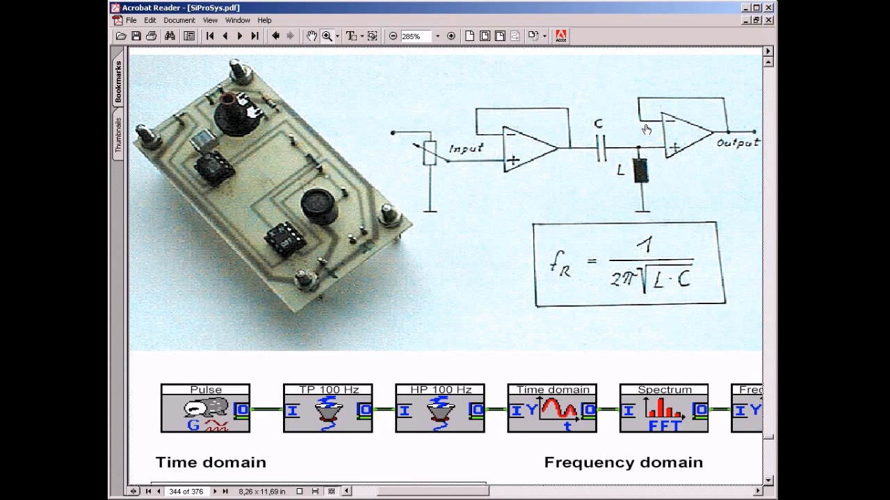
mouse_move(726, 132)
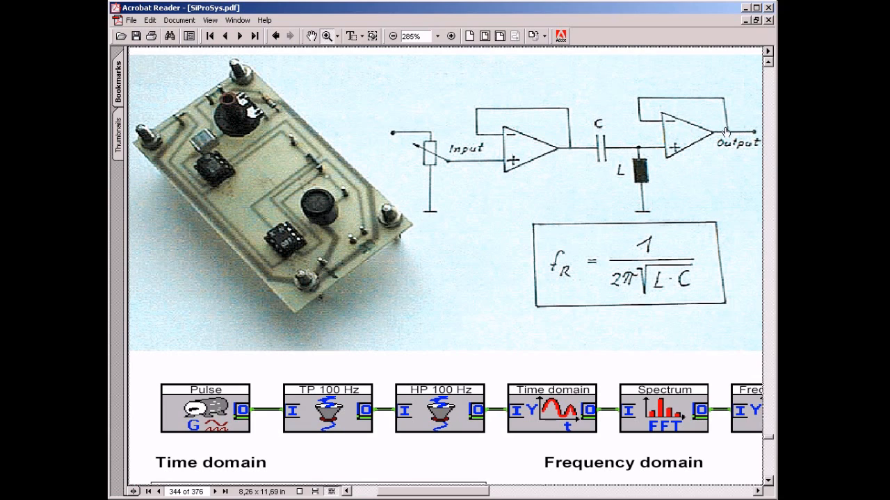
mouse_move(712, 95)
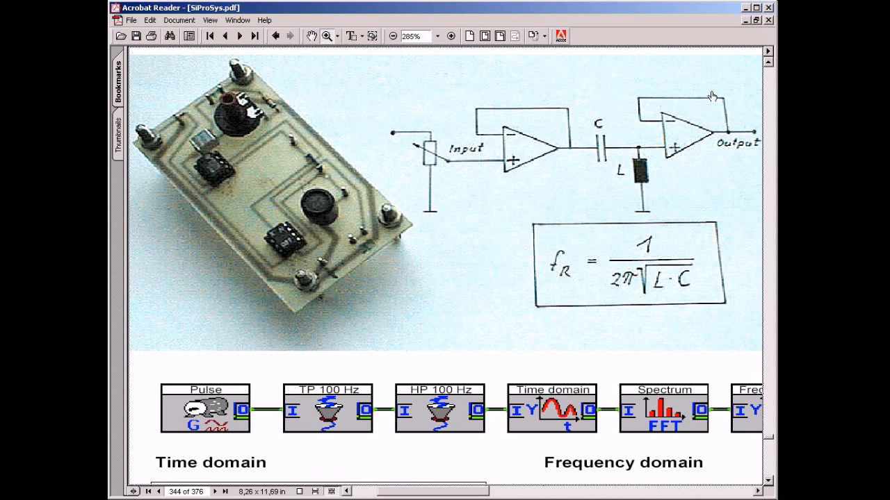
mouse_move(770, 11)
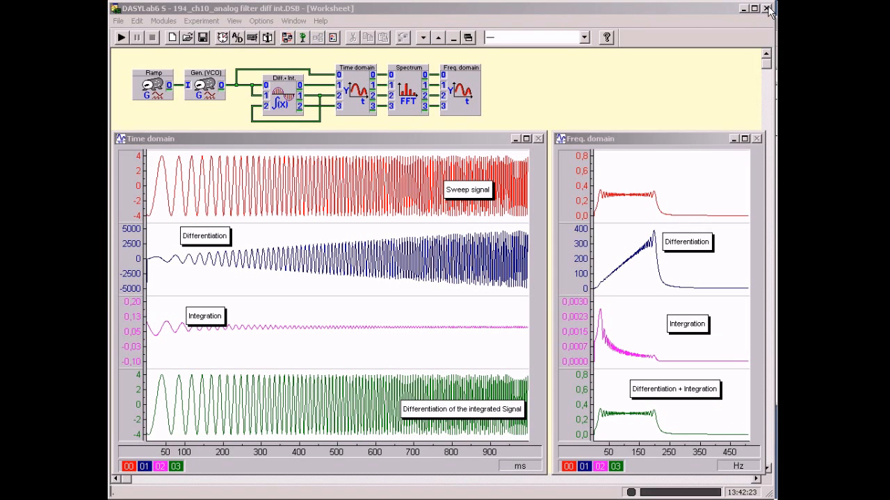
Stop the running sweep-signal experiment from the toolbar Stop button
click(151, 37)
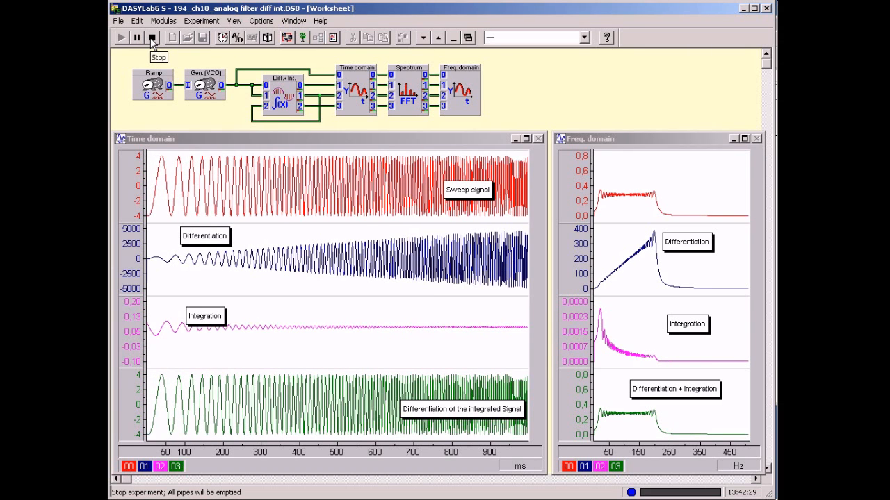
click(152, 38)
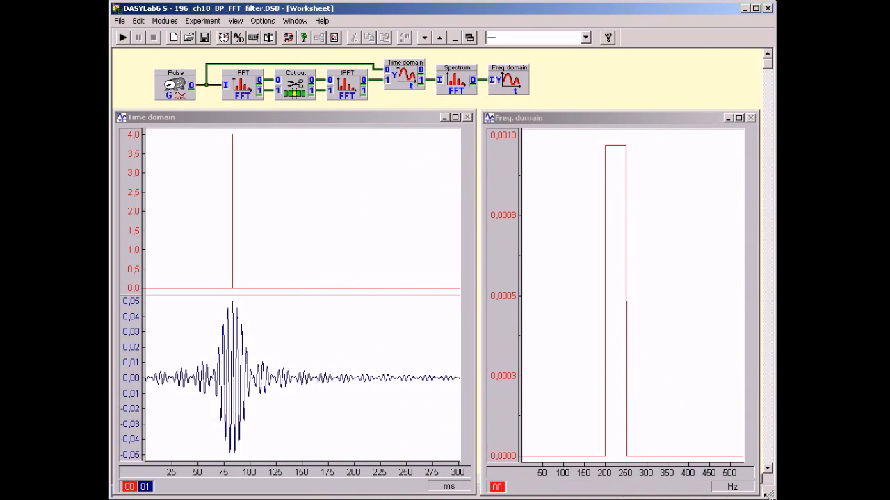
mouse_move(631, 408)
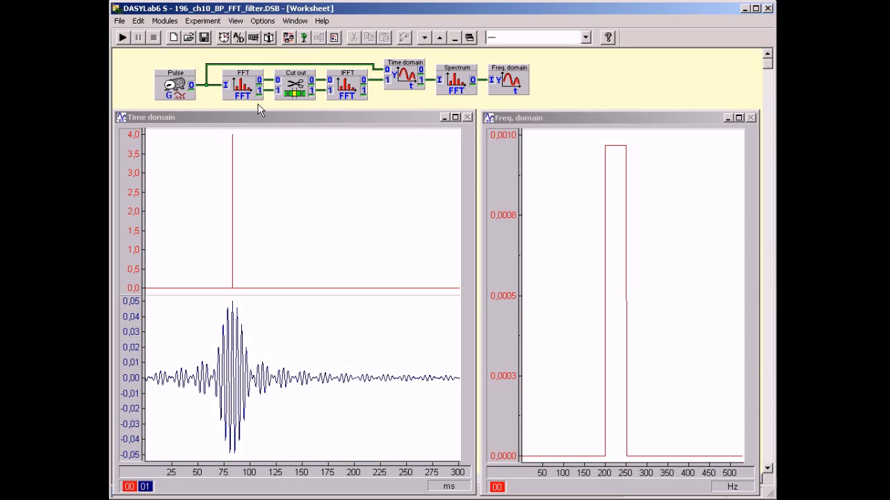
mouse_move(315, 109)
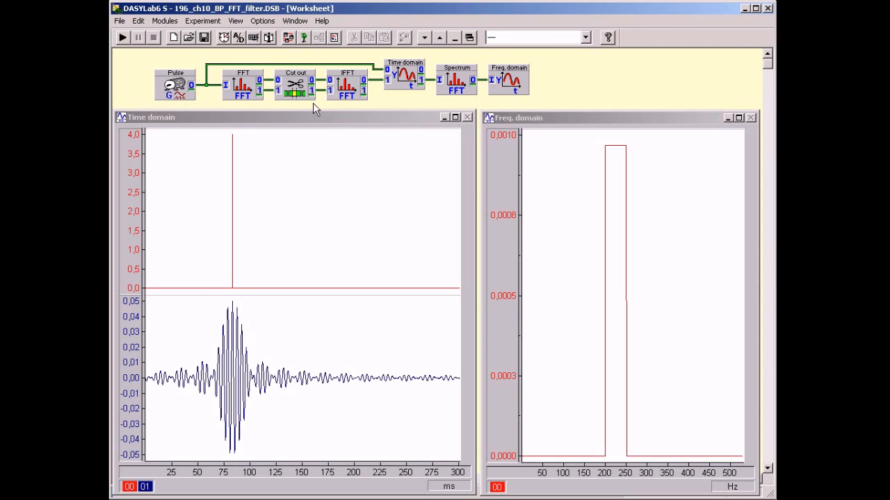
mouse_move(245, 110)
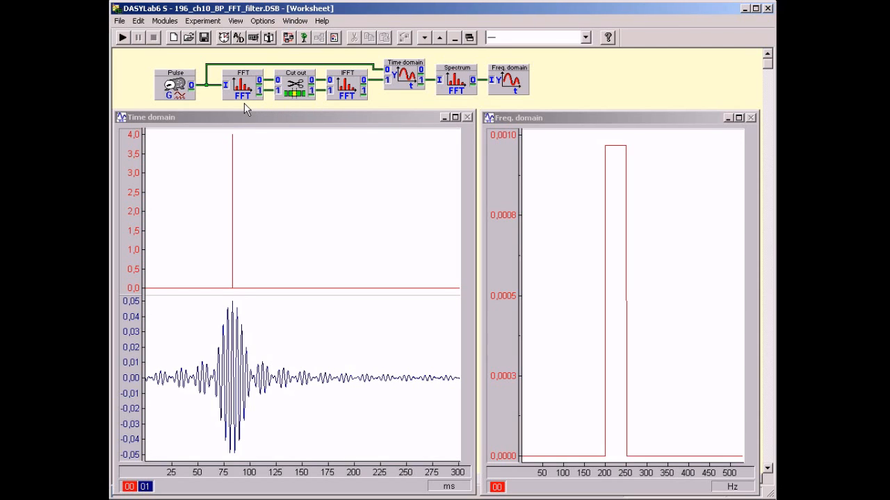
mouse_move(280, 110)
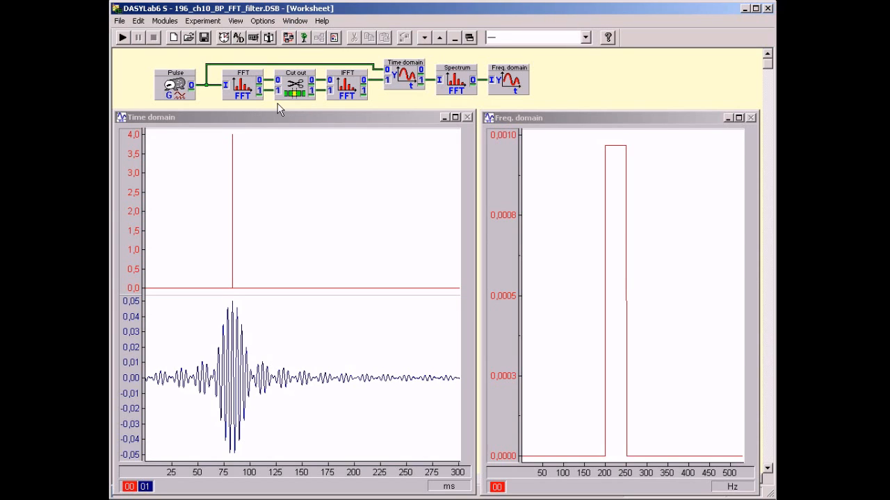
mouse_move(346, 112)
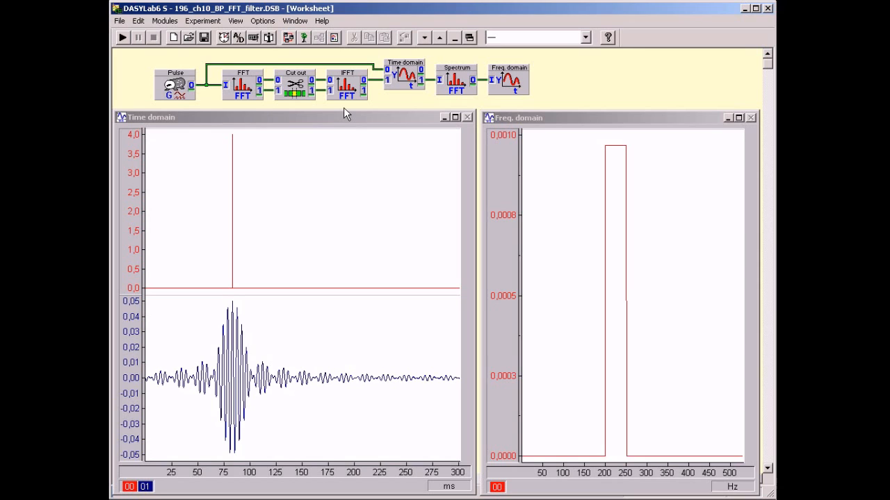
mouse_move(215, 89)
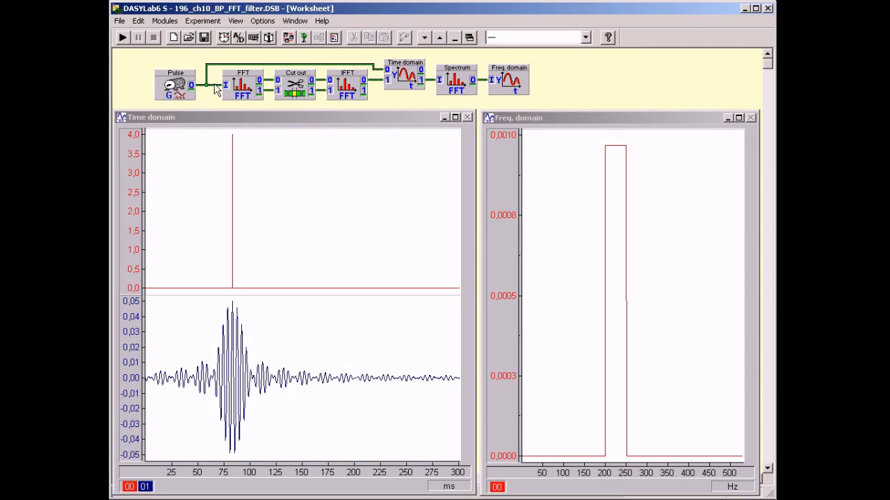
mouse_move(232, 73)
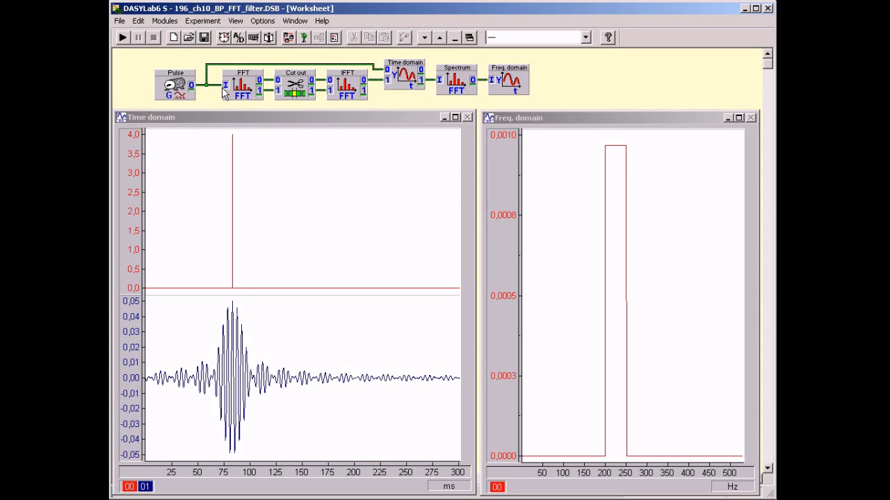
mouse_move(270, 87)
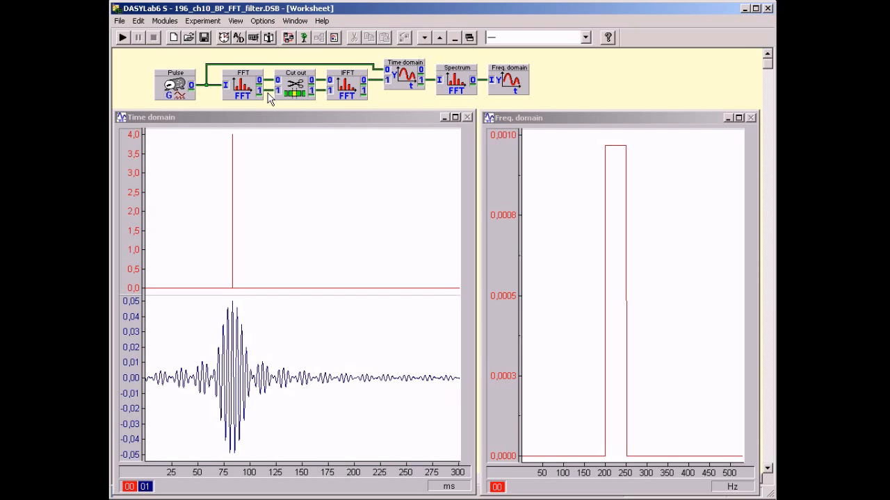
double_click(296, 84)
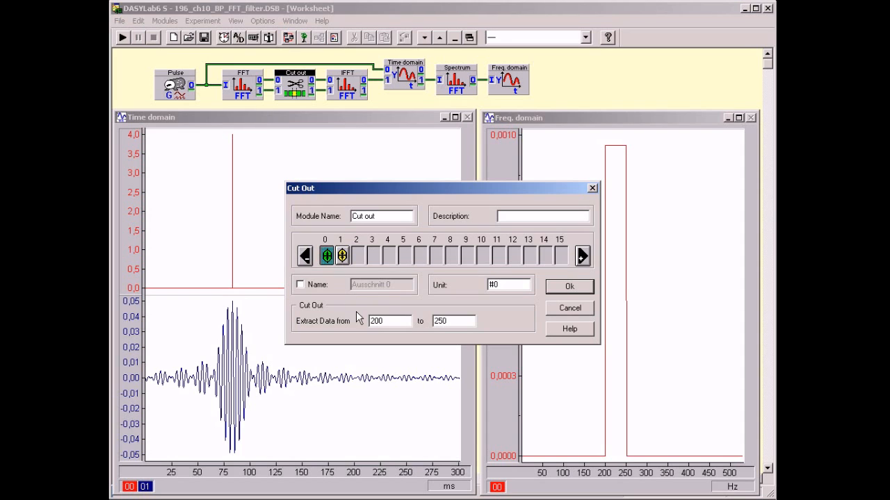
click(453, 321)
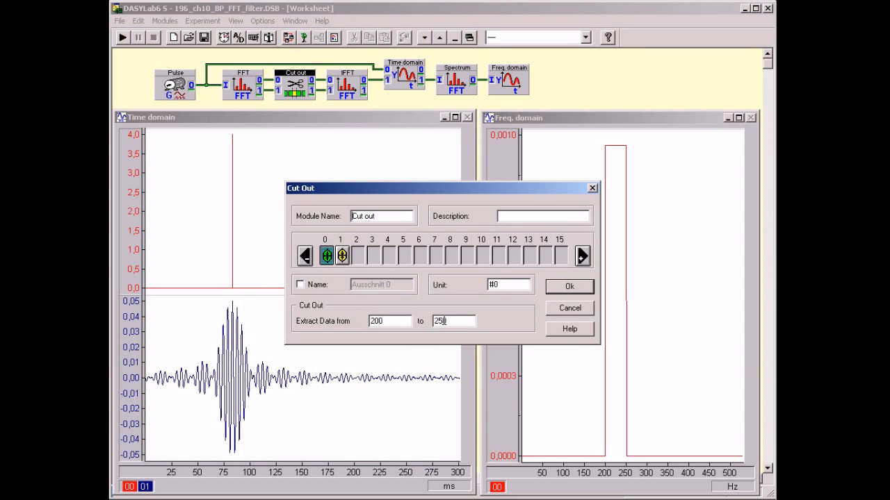
click(341, 255)
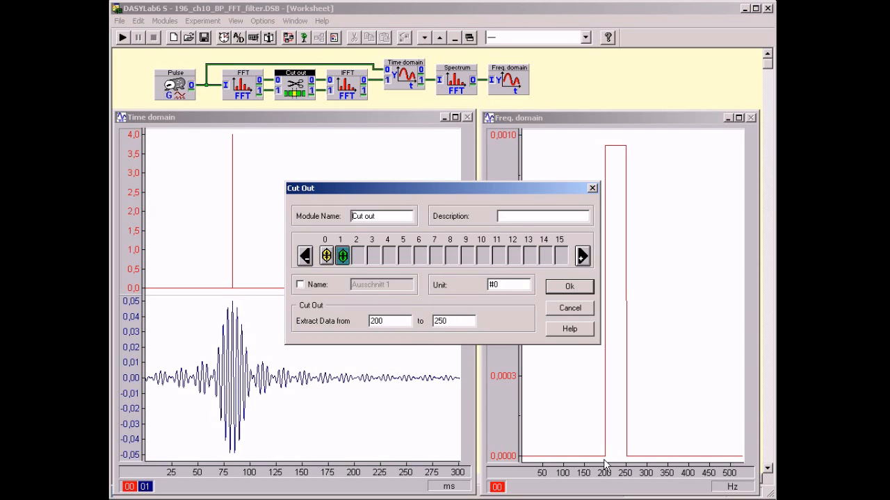
click(569, 286)
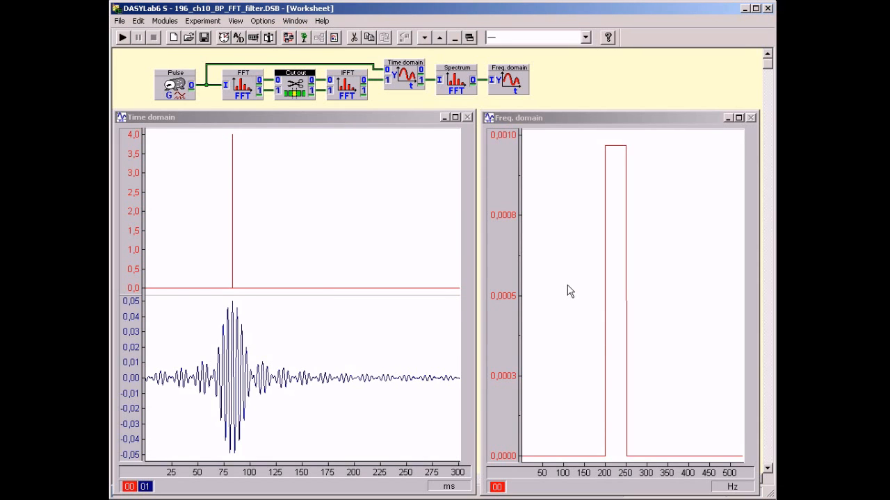
mouse_move(391, 170)
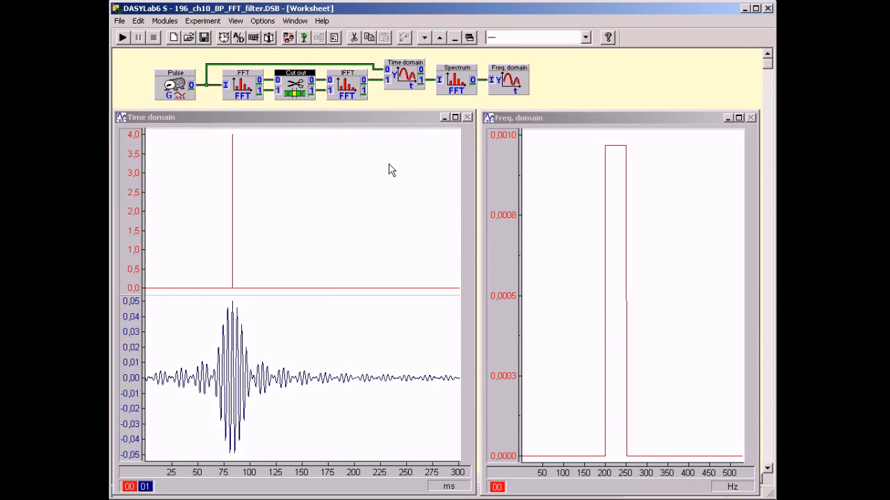
mouse_move(383, 142)
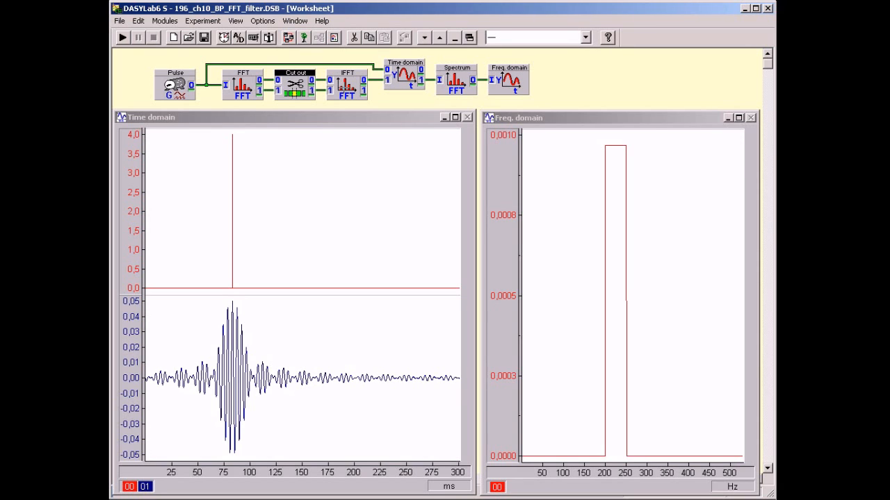
double_click(347, 84)
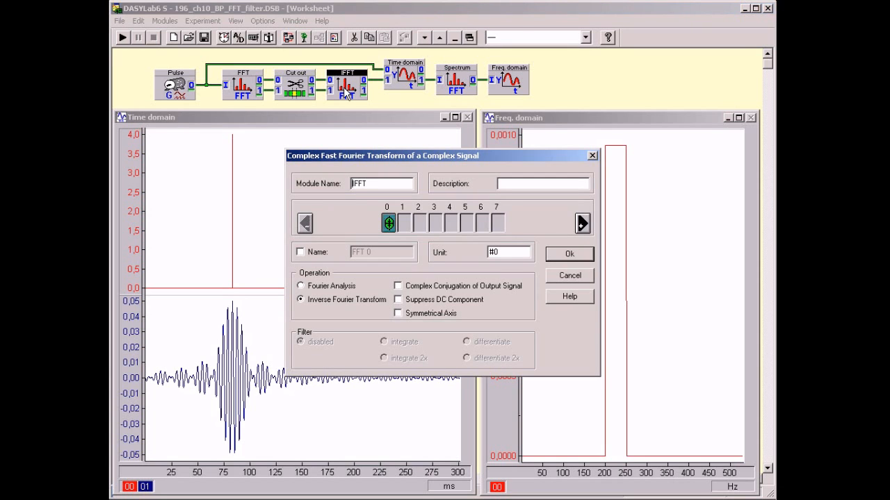
mouse_move(307, 293)
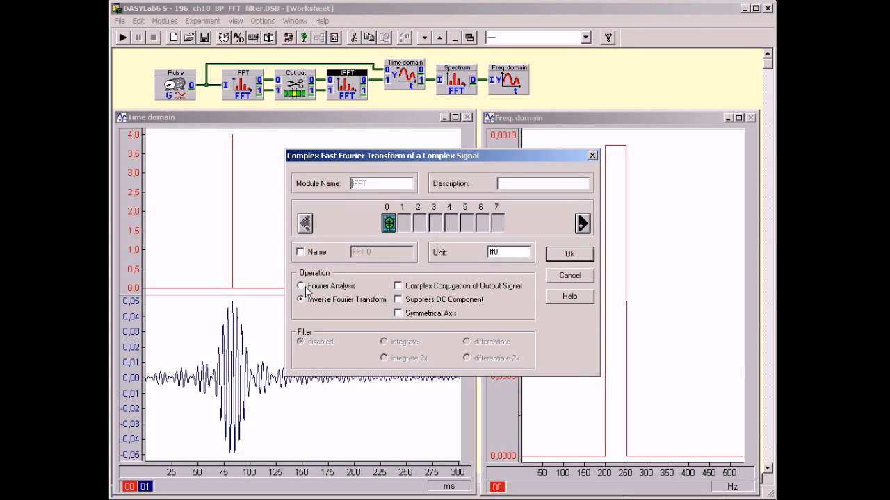
mouse_move(378, 308)
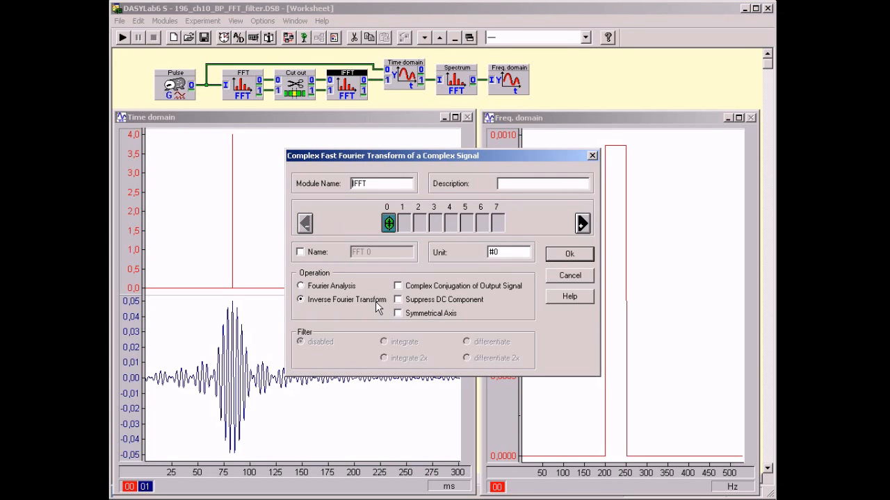
click(568, 253)
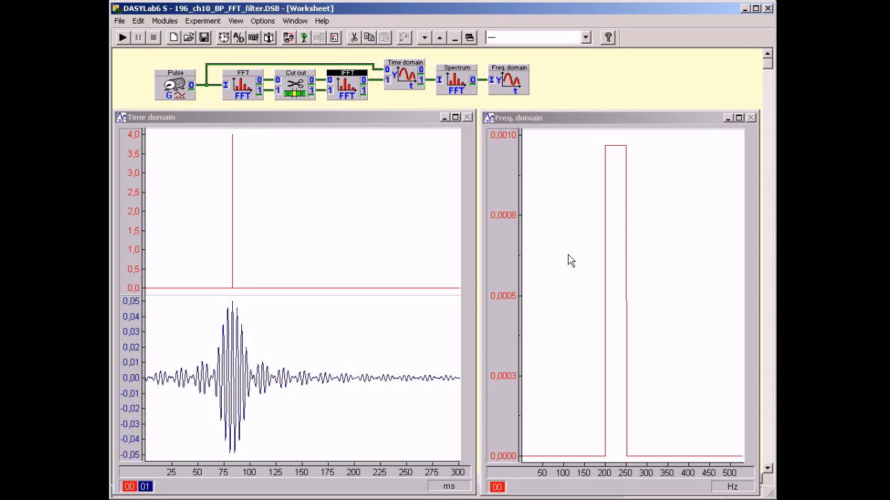
mouse_move(603, 166)
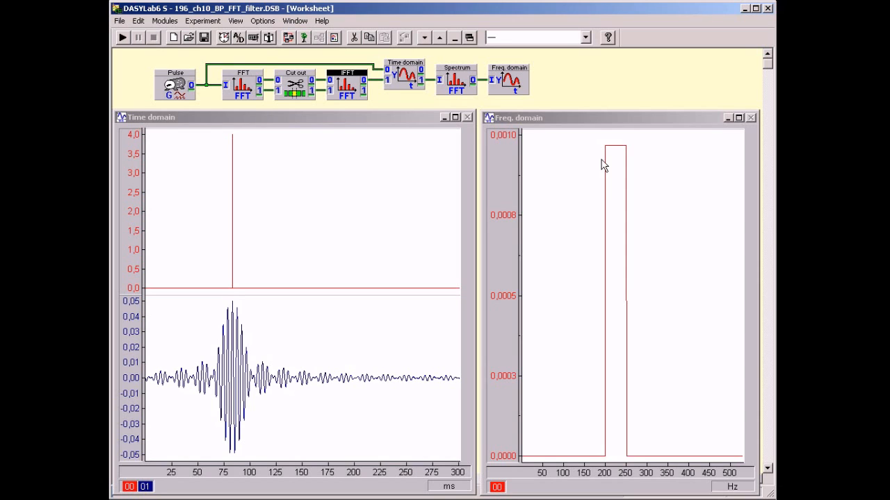
mouse_move(627, 273)
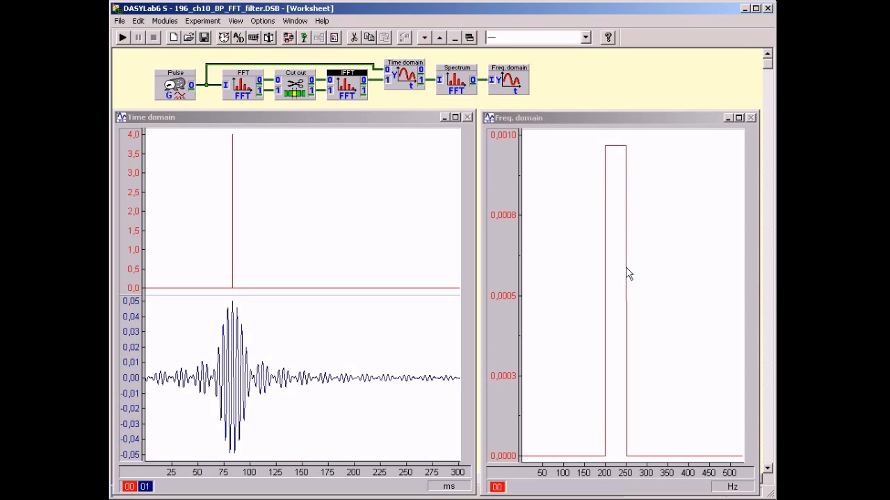
mouse_move(628, 441)
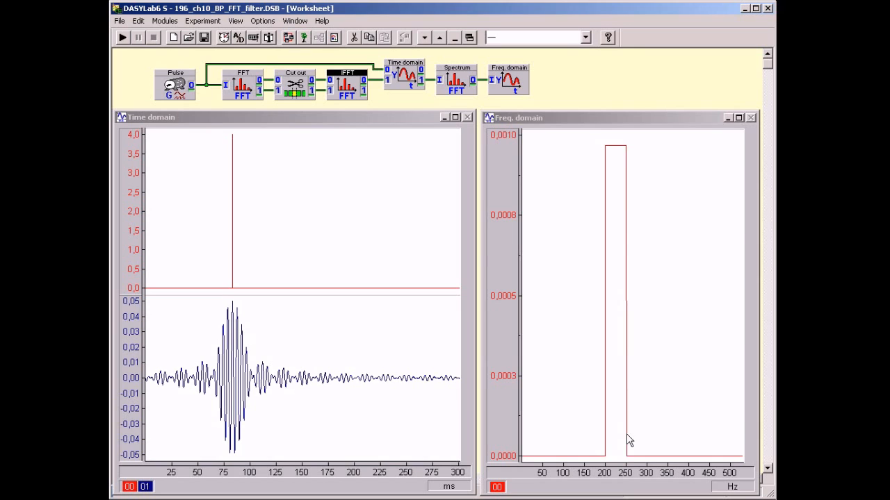
mouse_move(630, 459)
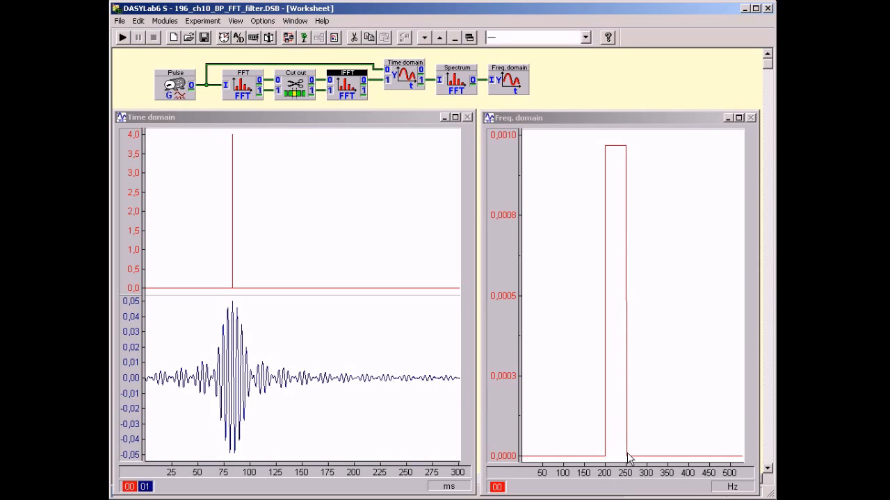
mouse_move(402, 397)
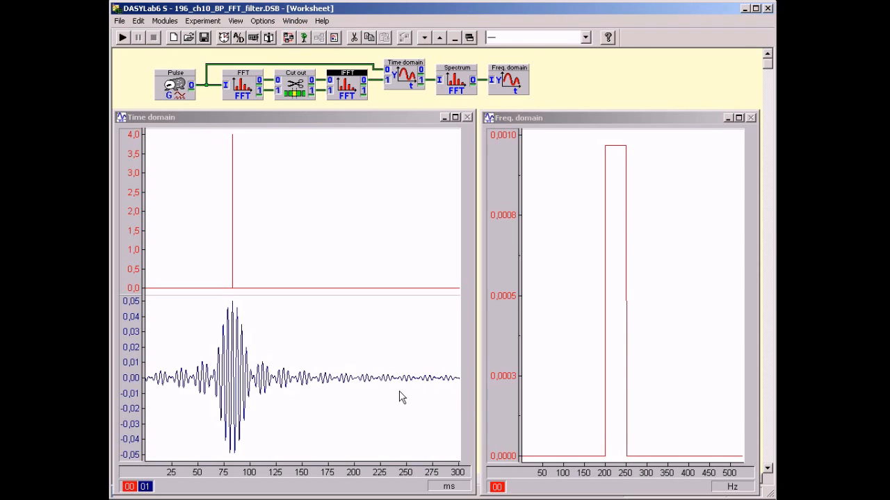
mouse_move(146, 381)
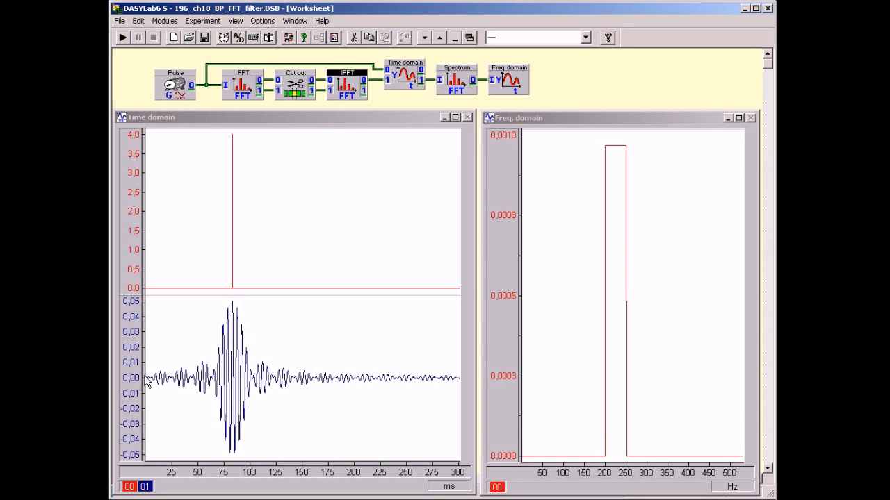
mouse_move(417, 384)
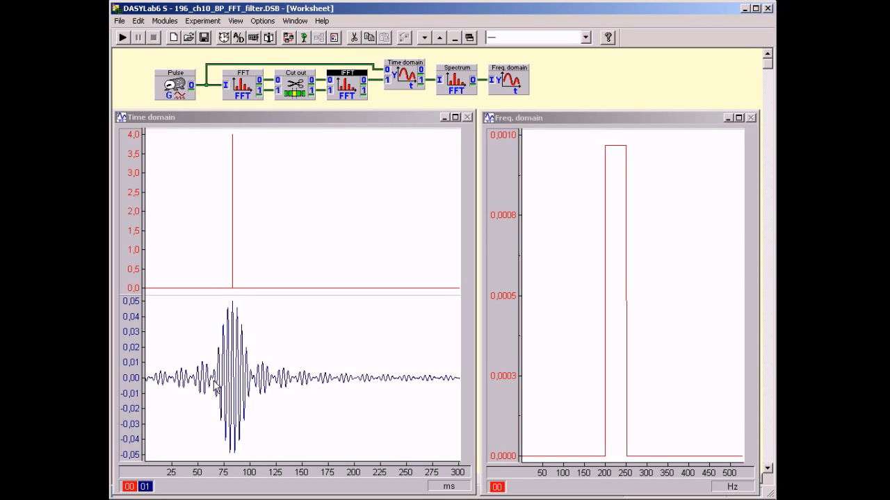
mouse_move(226, 433)
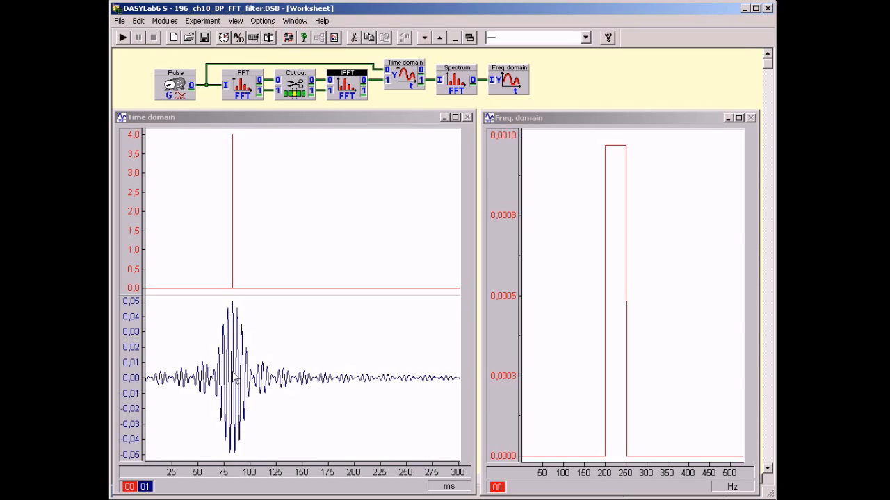
mouse_move(271, 382)
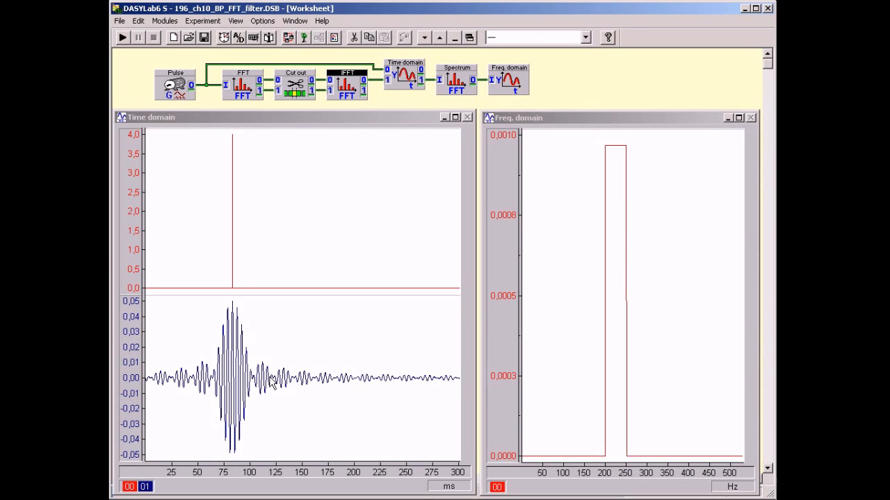
mouse_move(604, 446)
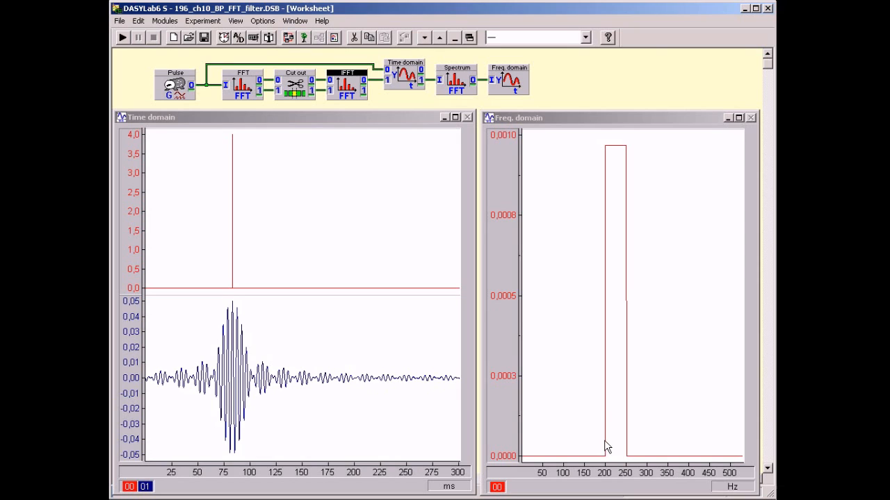
mouse_move(623, 304)
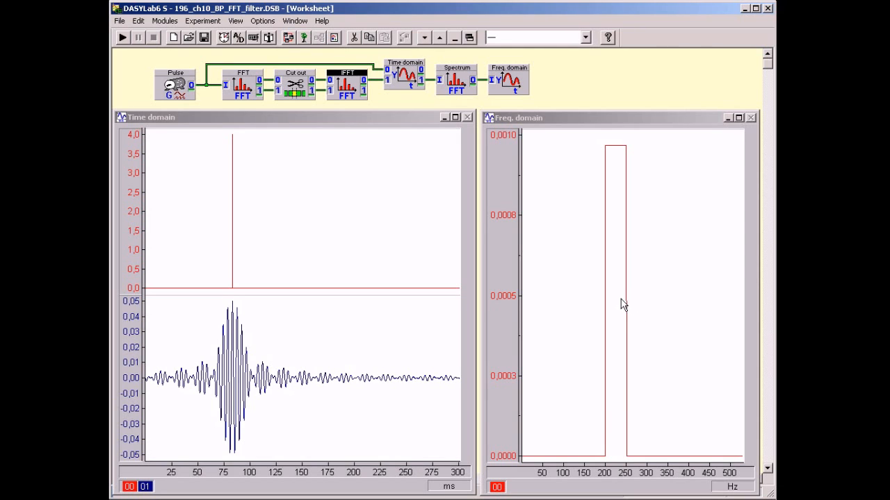
mouse_move(639, 305)
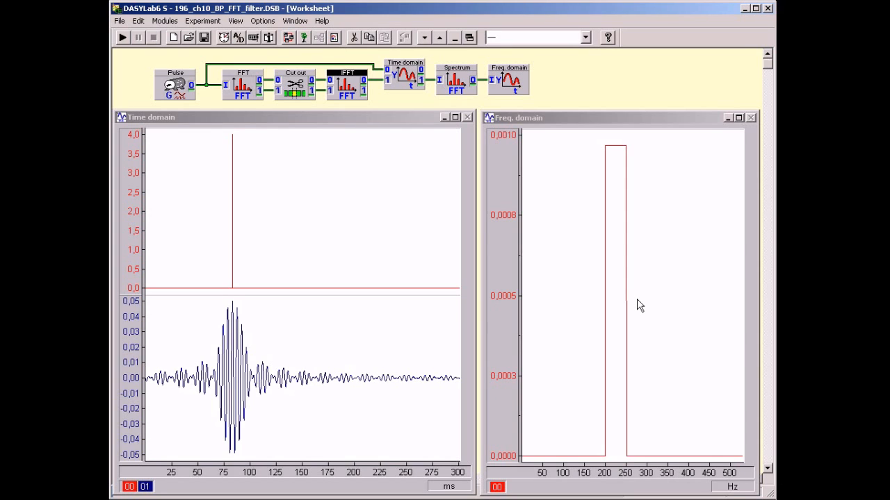
mouse_move(195, 476)
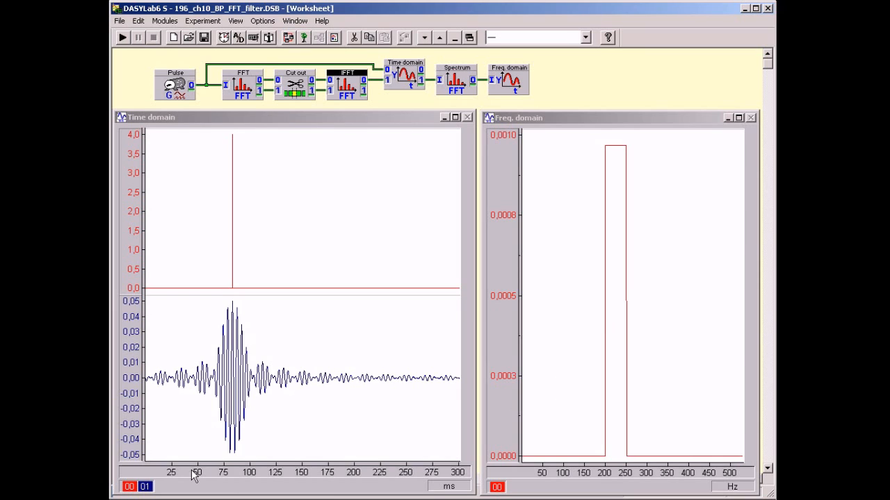
mouse_move(406, 468)
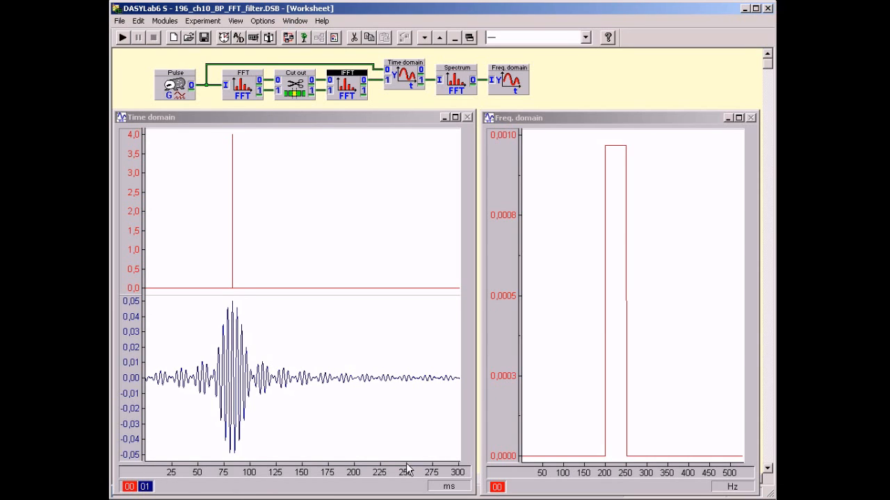
mouse_move(327, 464)
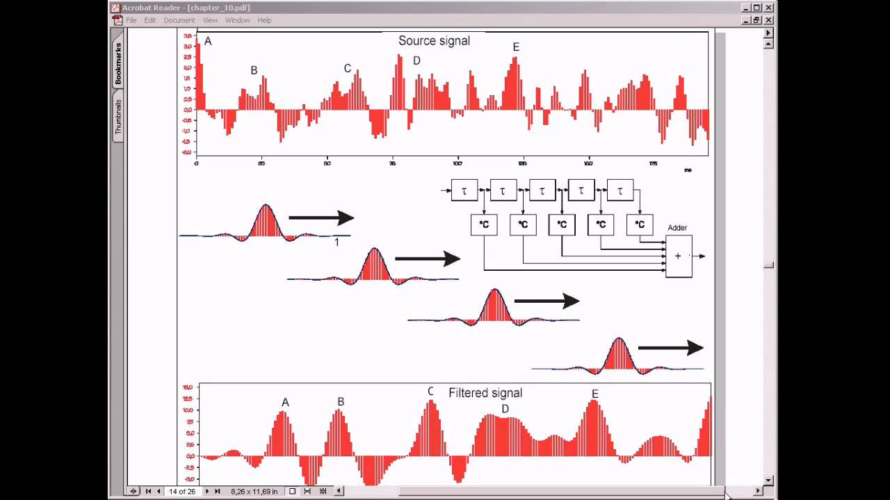
mouse_move(653, 443)
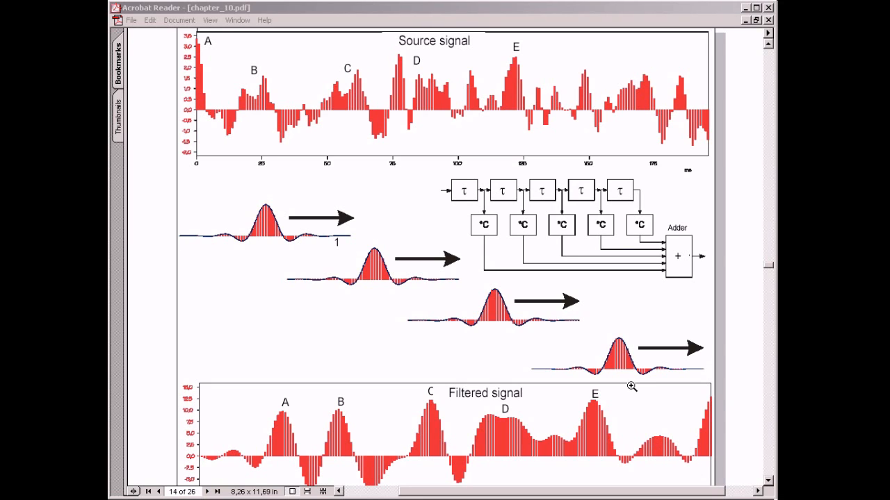
mouse_move(563, 296)
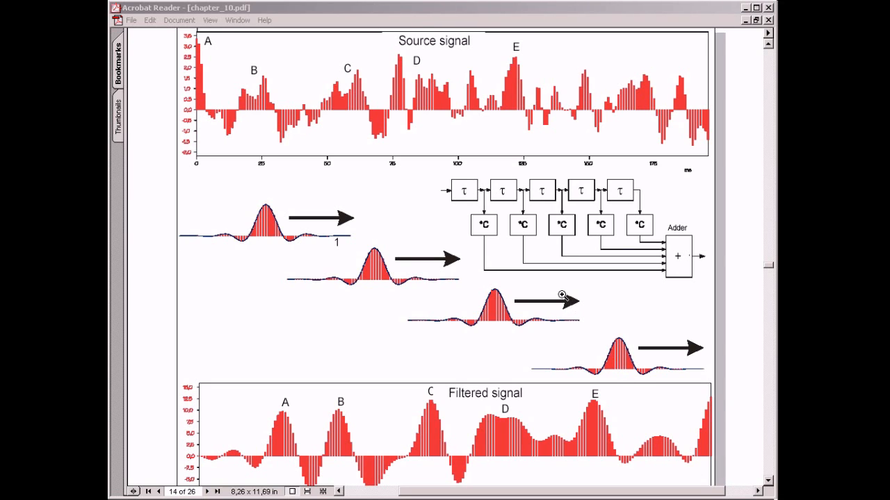
mouse_move(553, 288)
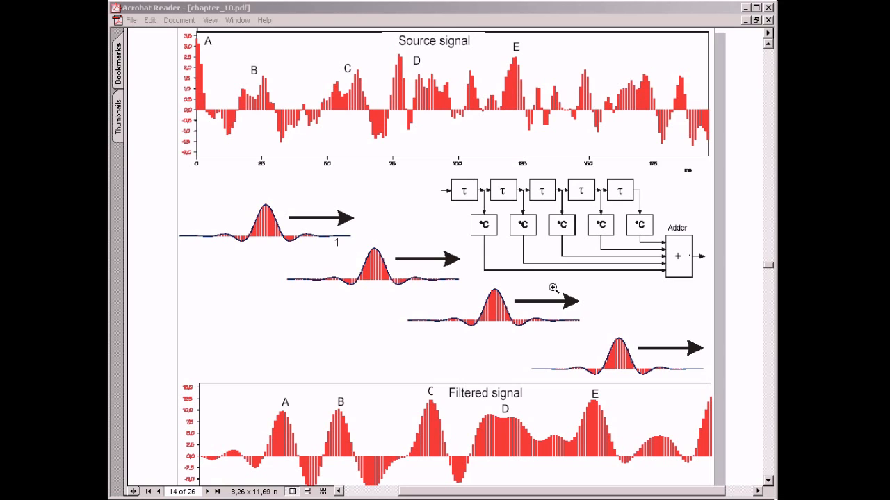
mouse_move(681, 266)
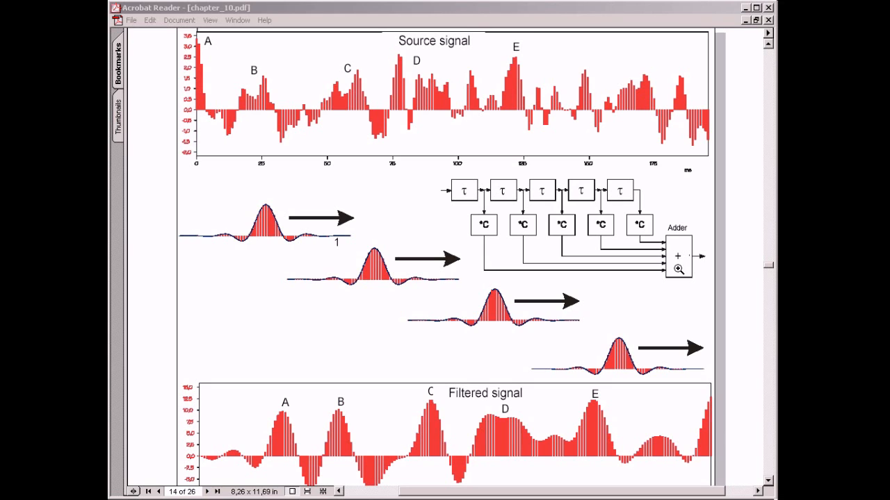
mouse_move(549, 238)
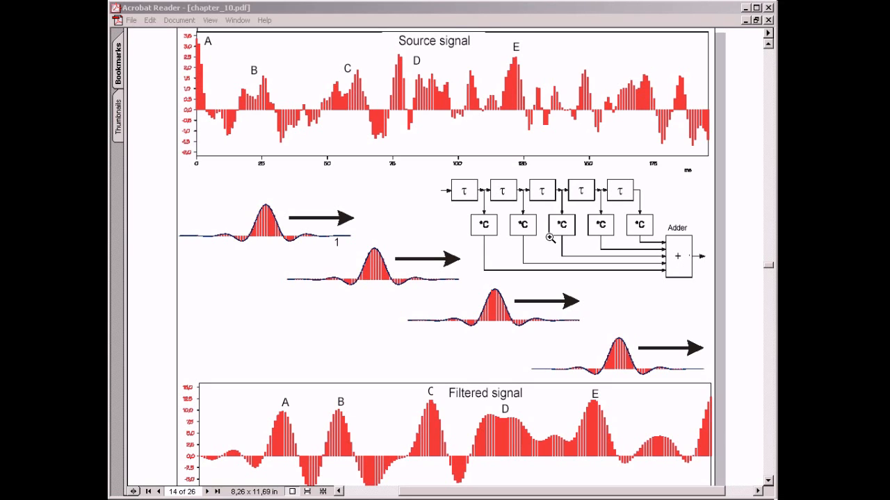
mouse_move(496, 206)
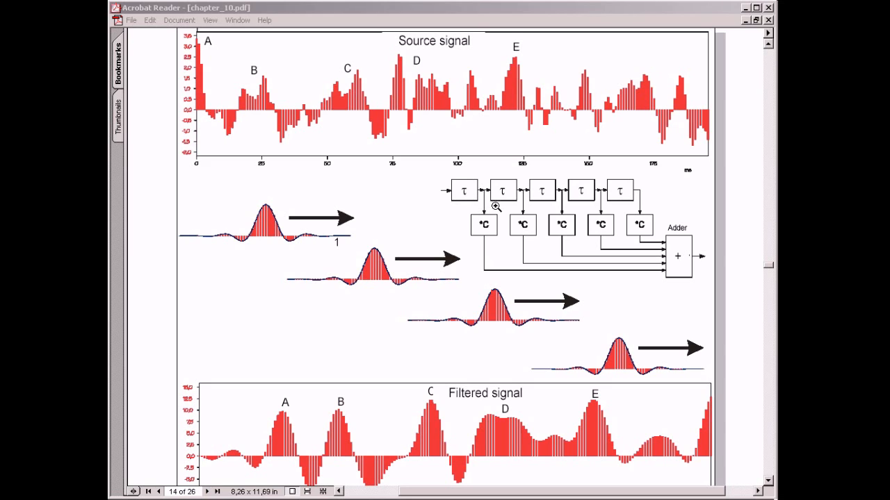
mouse_move(634, 206)
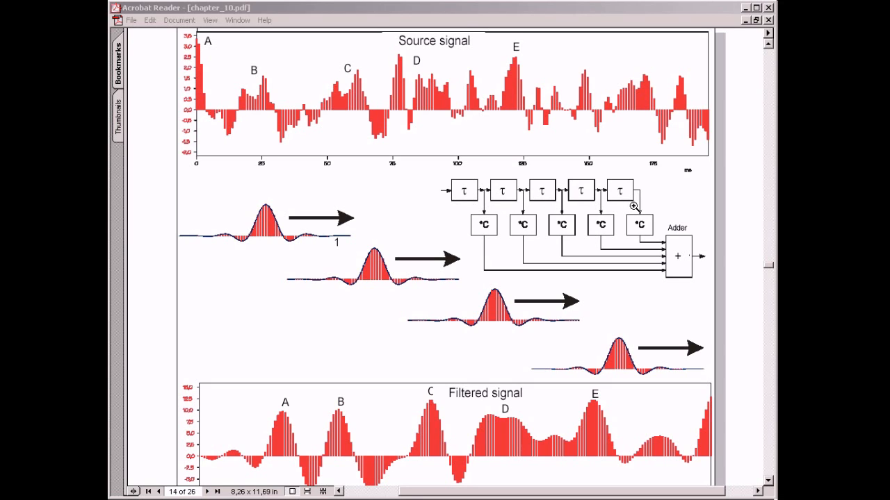
mouse_move(662, 210)
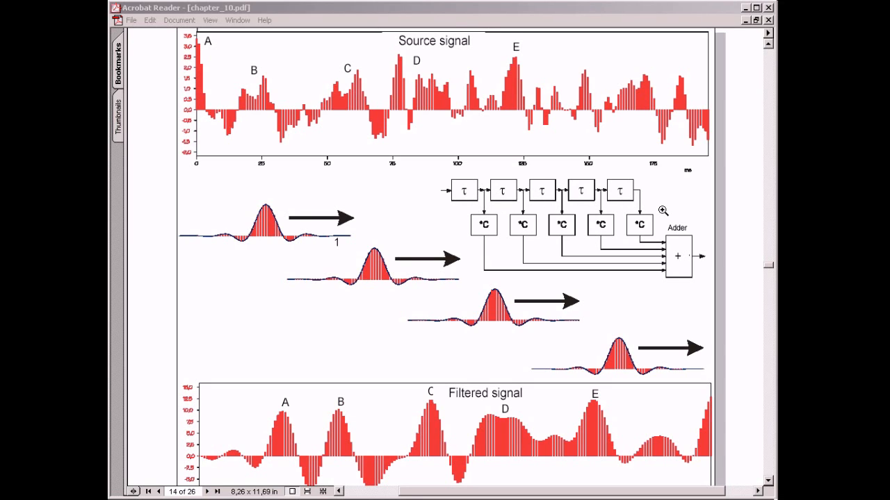
mouse_move(727, 109)
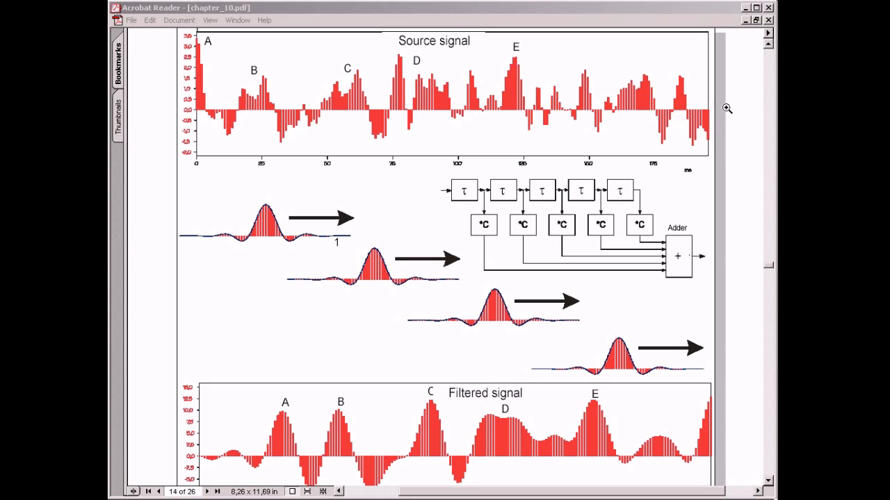
mouse_move(750, 28)
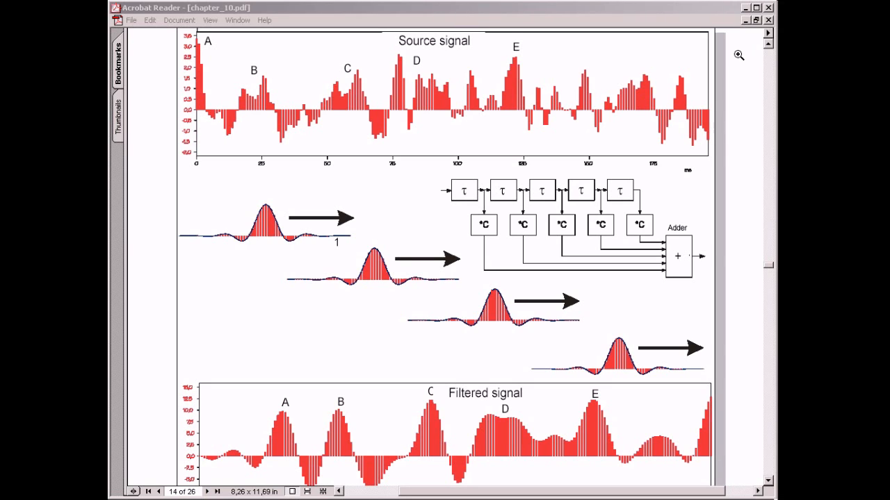
mouse_move(621, 348)
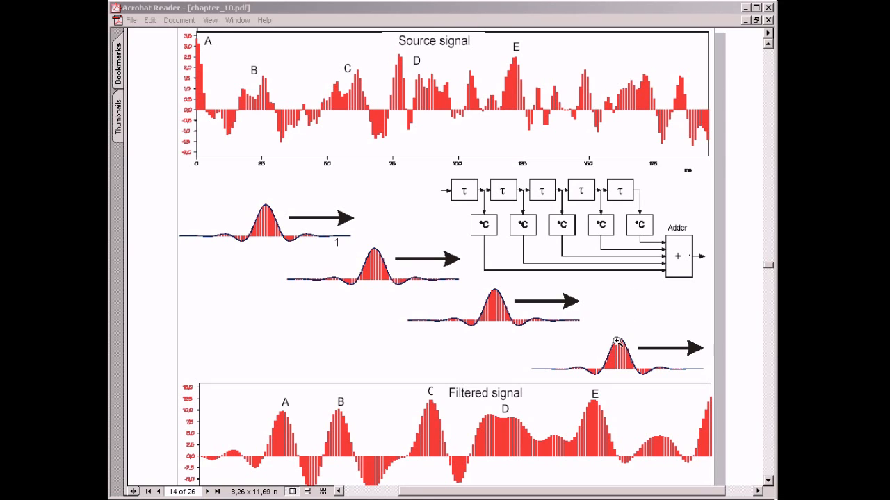
mouse_move(689, 354)
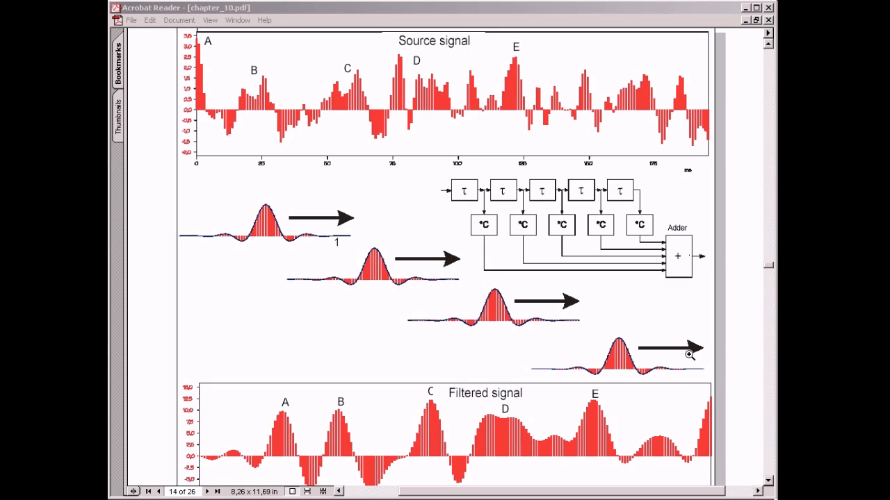
mouse_move(747, 18)
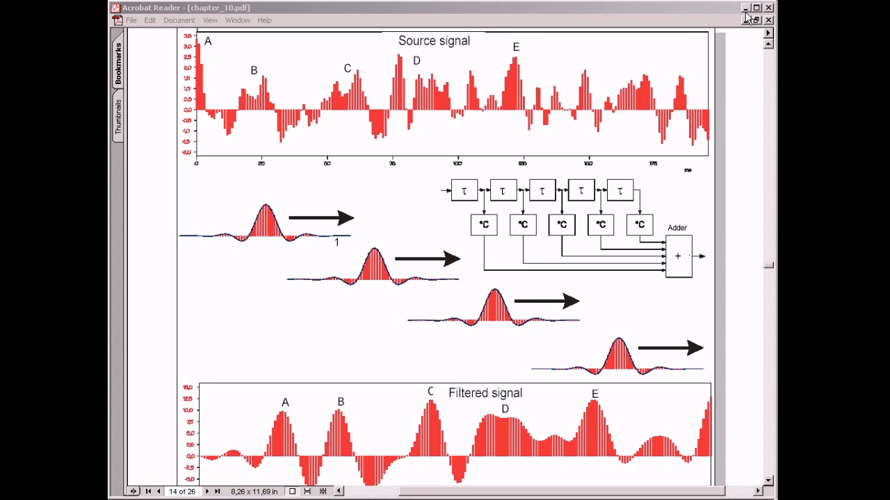
mouse_move(745, 8)
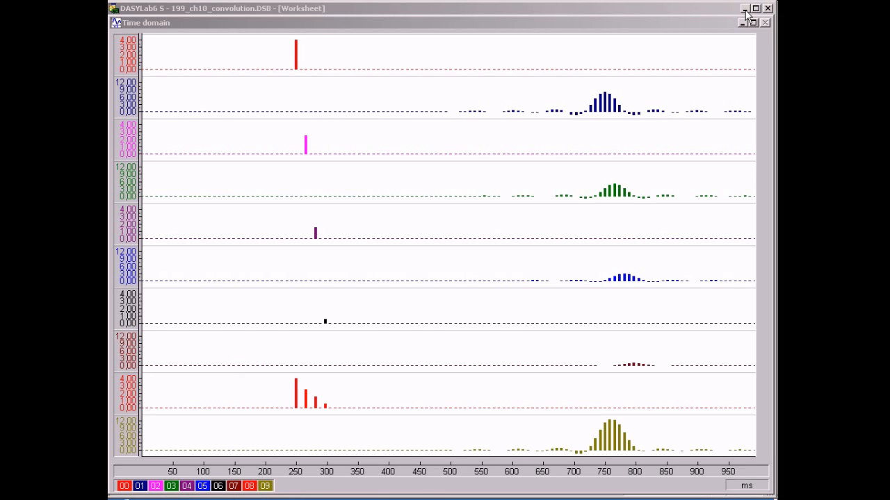
mouse_move(565, 106)
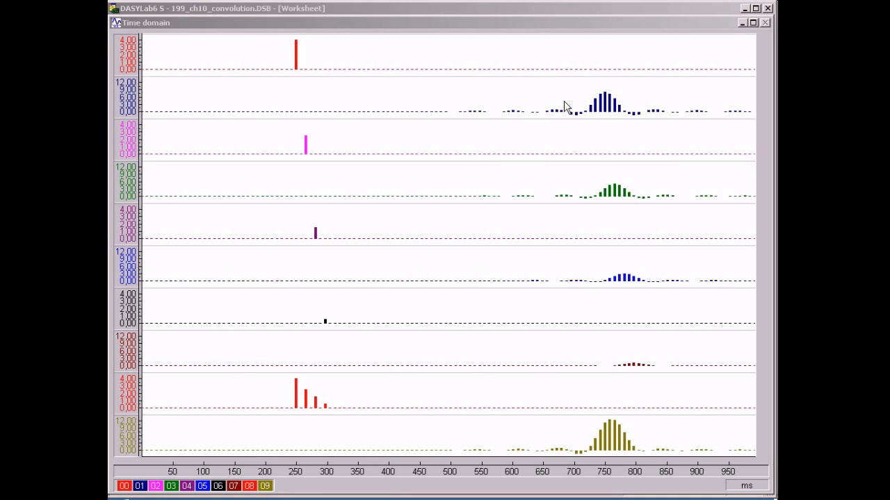
mouse_move(292, 378)
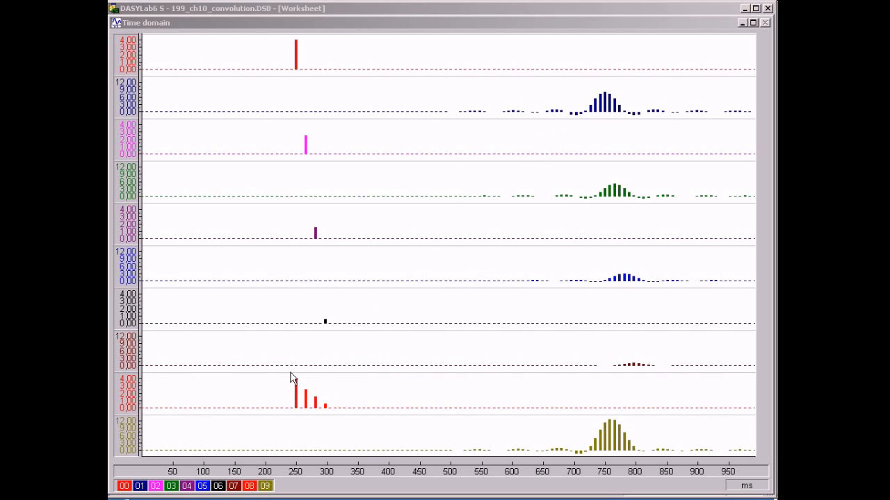
mouse_move(294, 385)
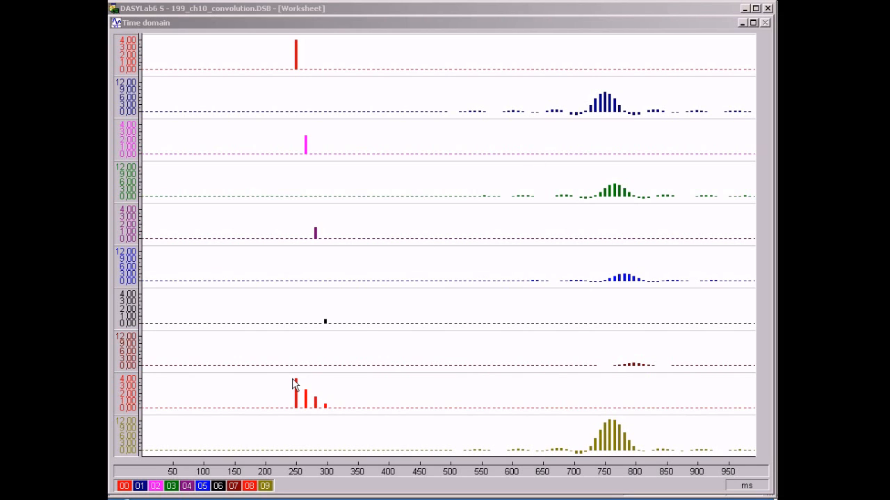
mouse_move(297, 398)
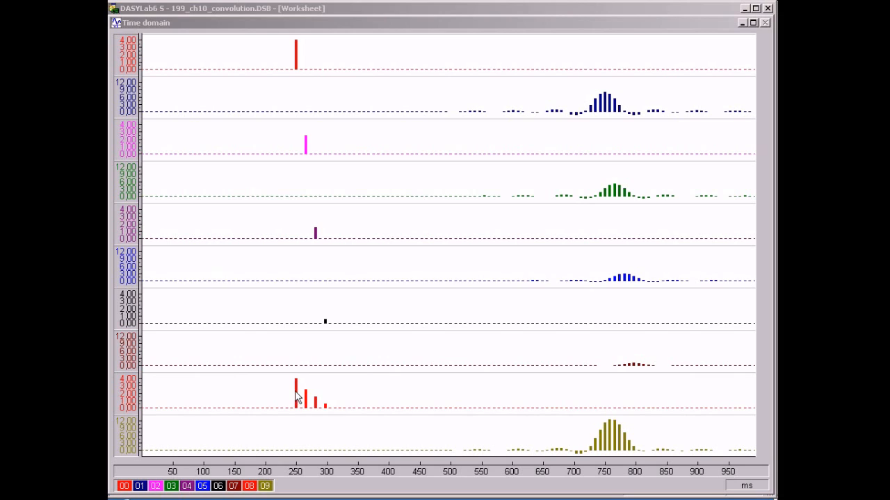
mouse_move(309, 308)
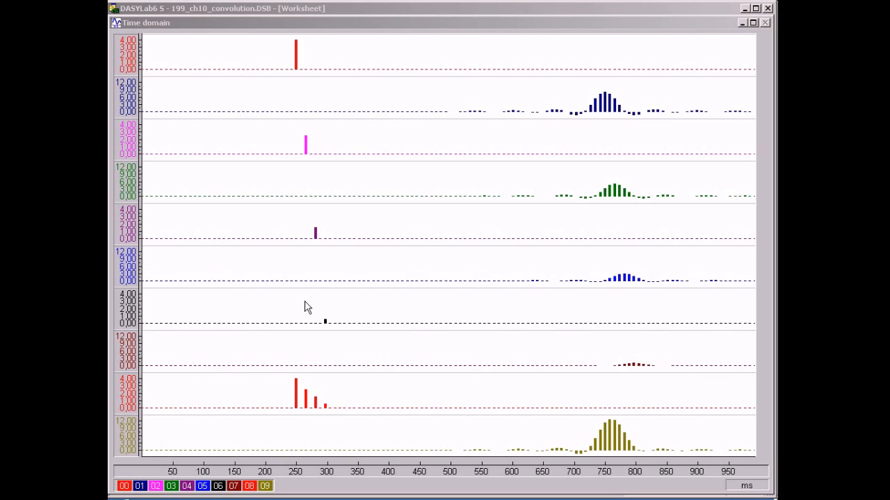
mouse_move(299, 71)
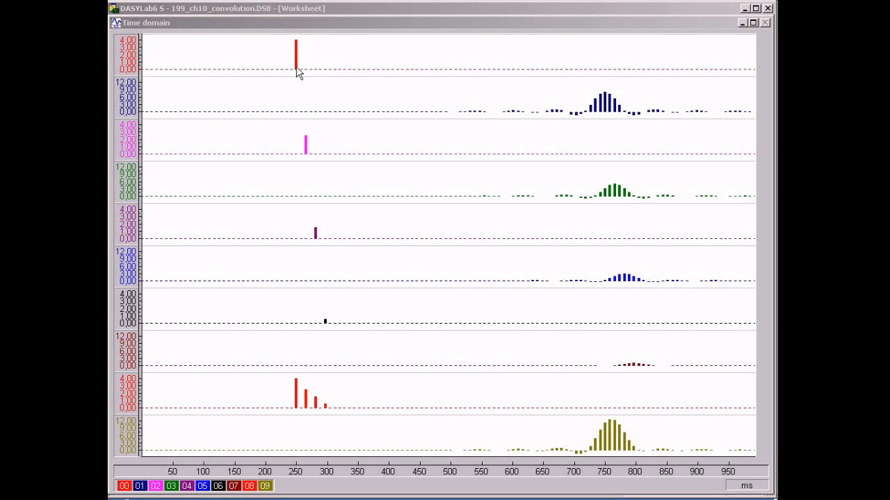
mouse_move(376, 112)
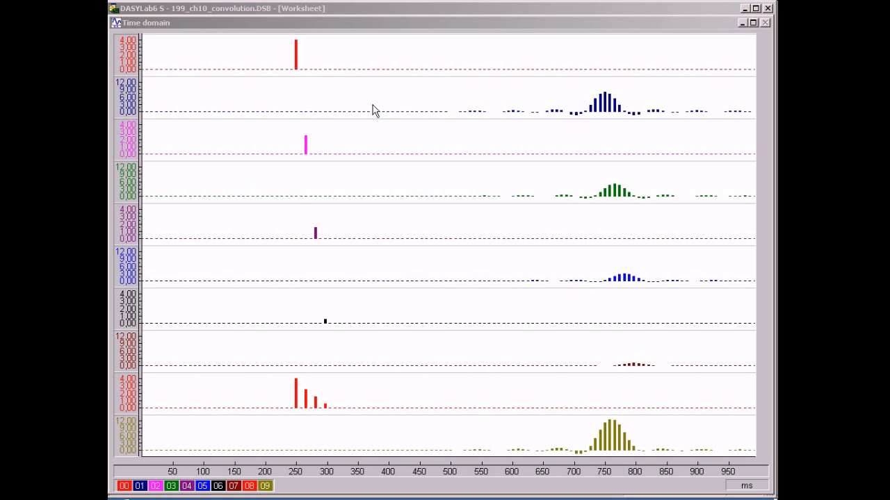
mouse_move(544, 113)
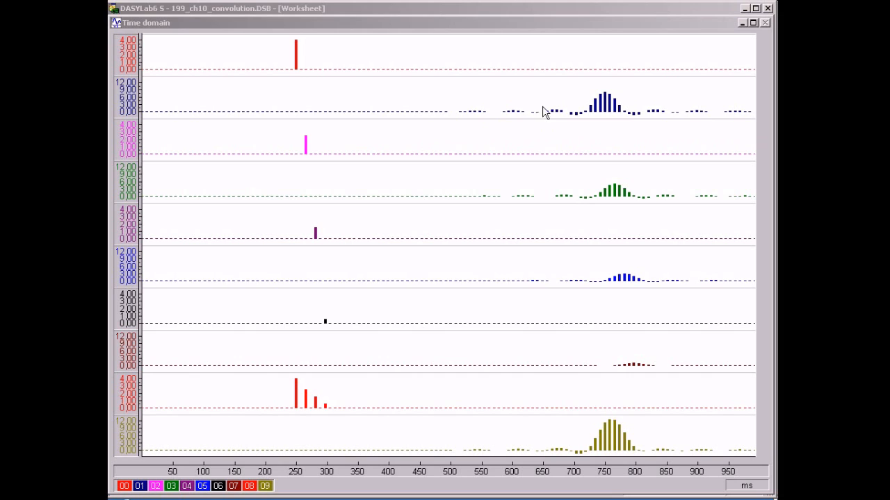
mouse_move(518, 174)
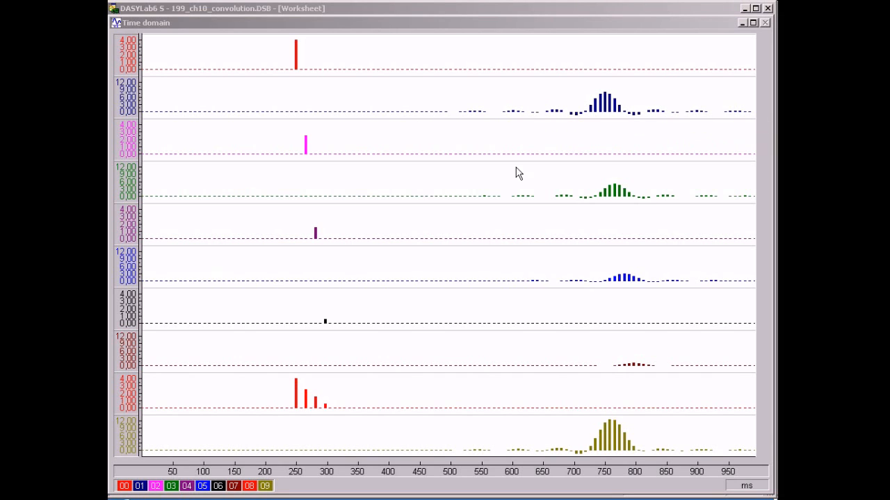
mouse_move(504, 198)
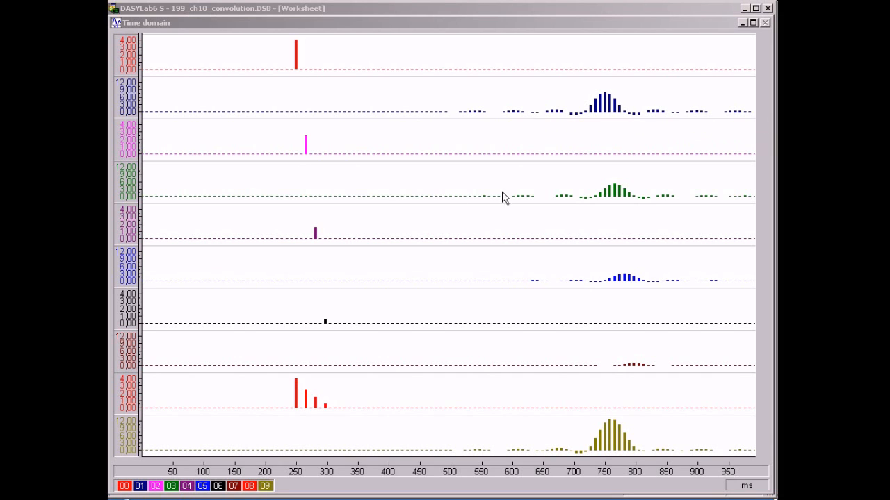
mouse_move(353, 242)
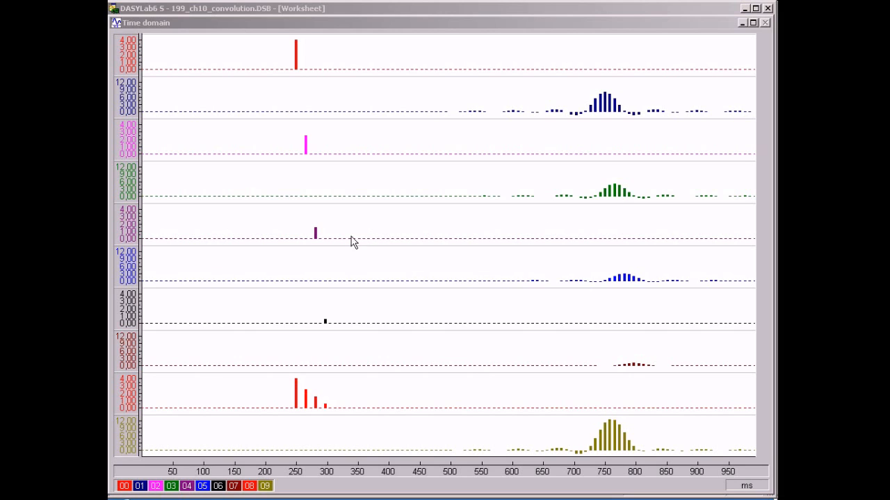
mouse_move(636, 287)
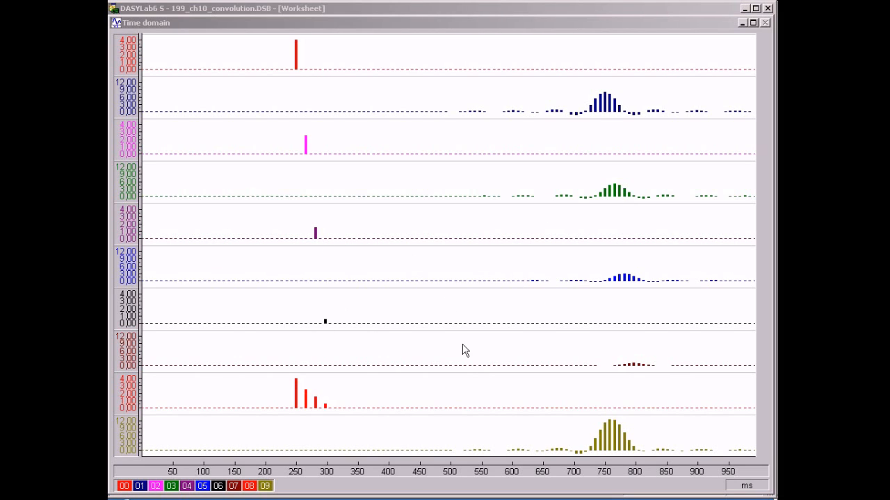
mouse_move(312, 408)
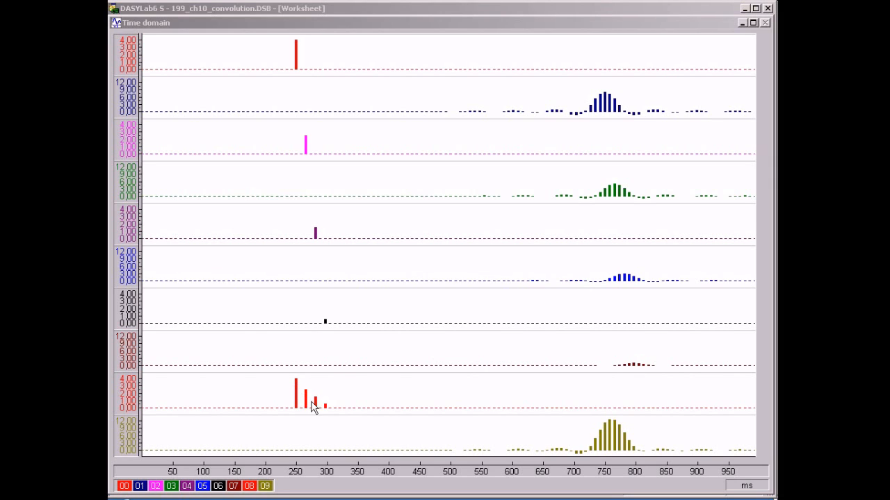
mouse_move(317, 410)
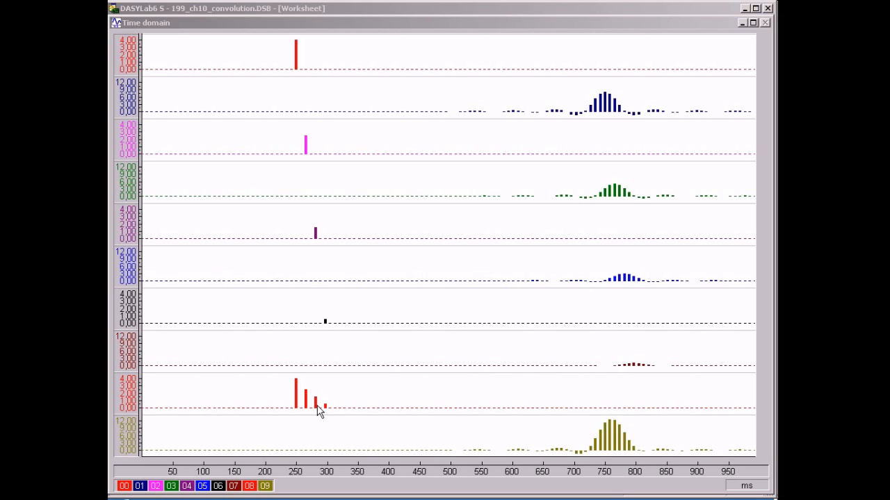
mouse_move(335, 287)
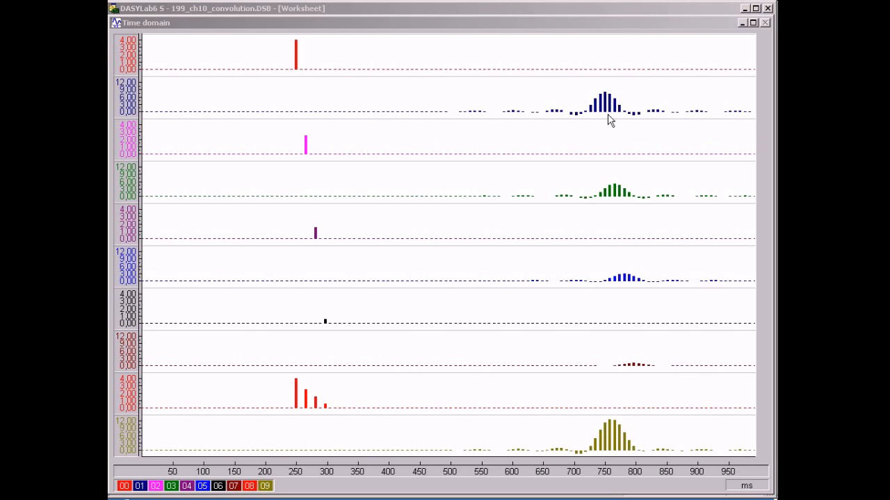
mouse_move(464, 176)
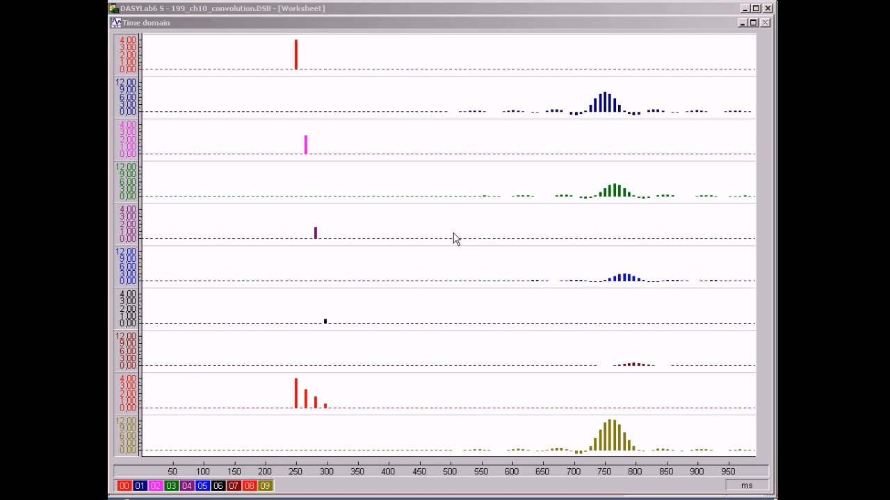
mouse_move(594, 286)
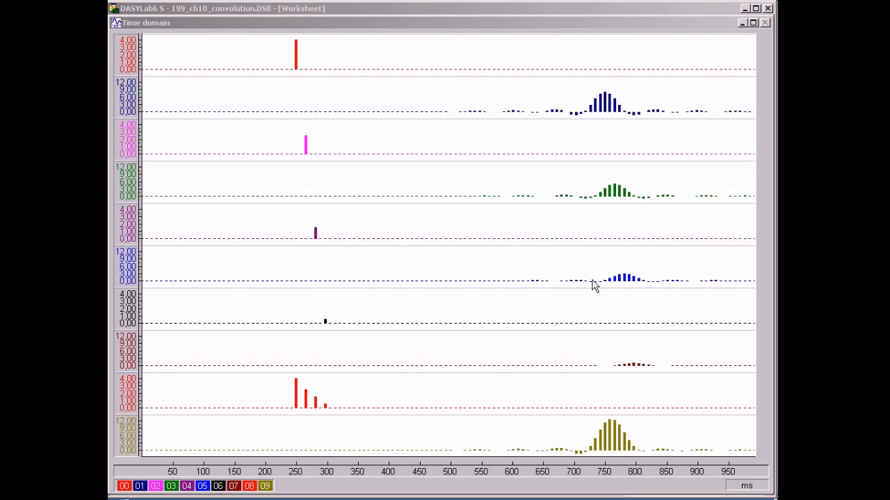
mouse_move(419, 341)
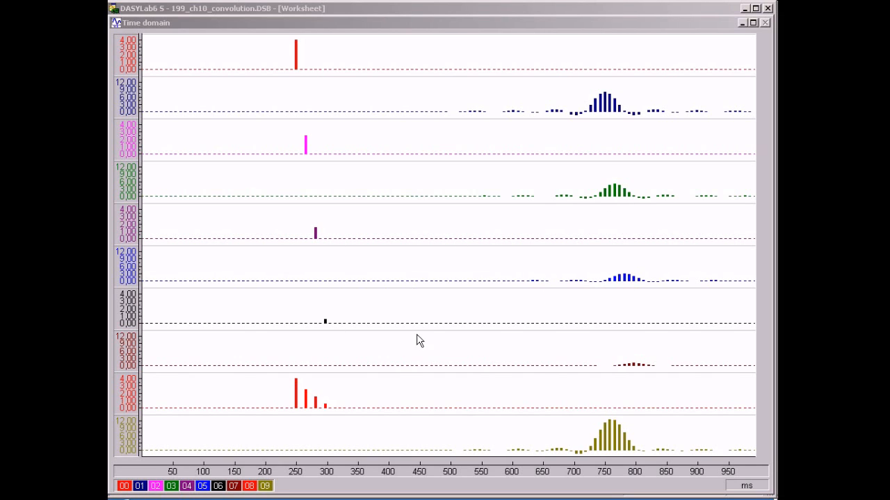
mouse_move(623, 370)
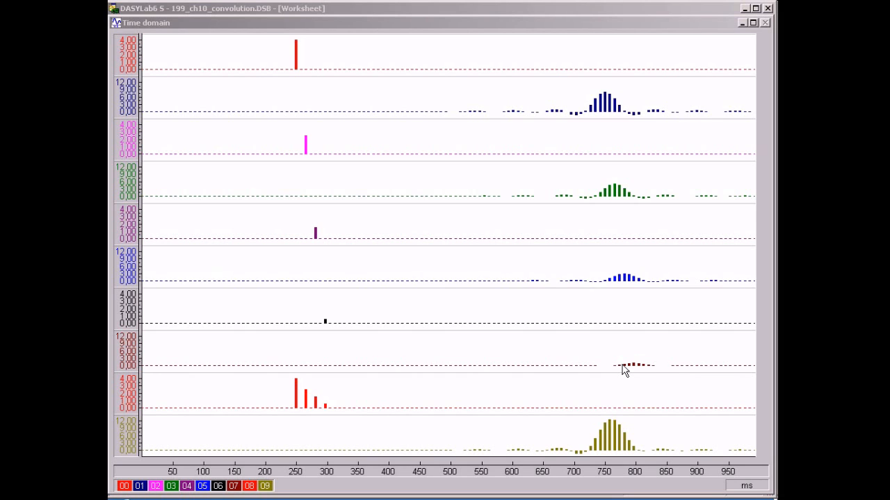
mouse_move(586, 452)
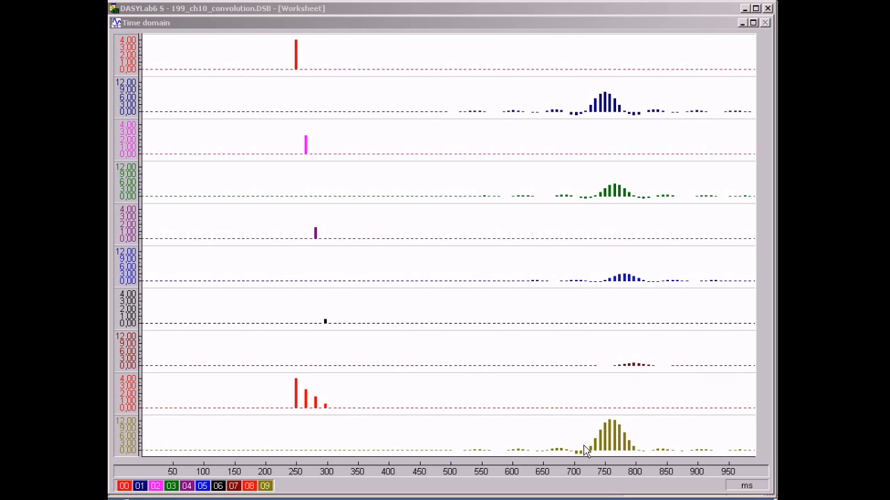
mouse_move(680, 460)
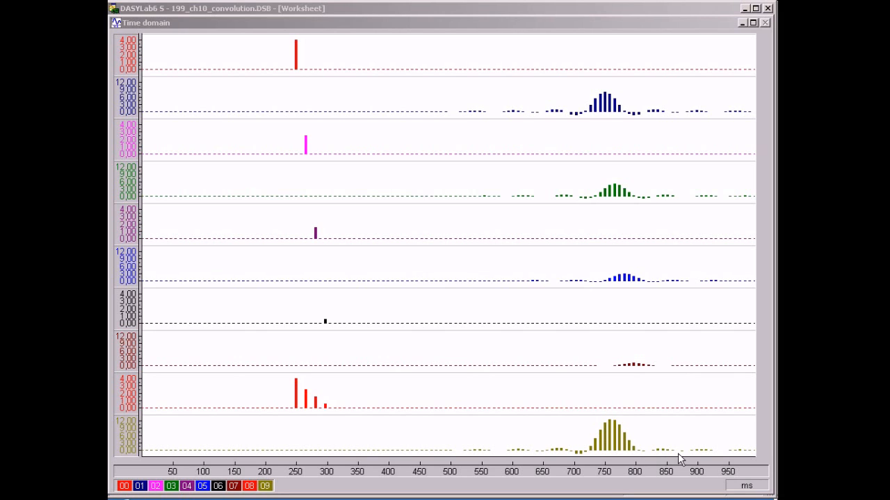
mouse_move(740, 459)
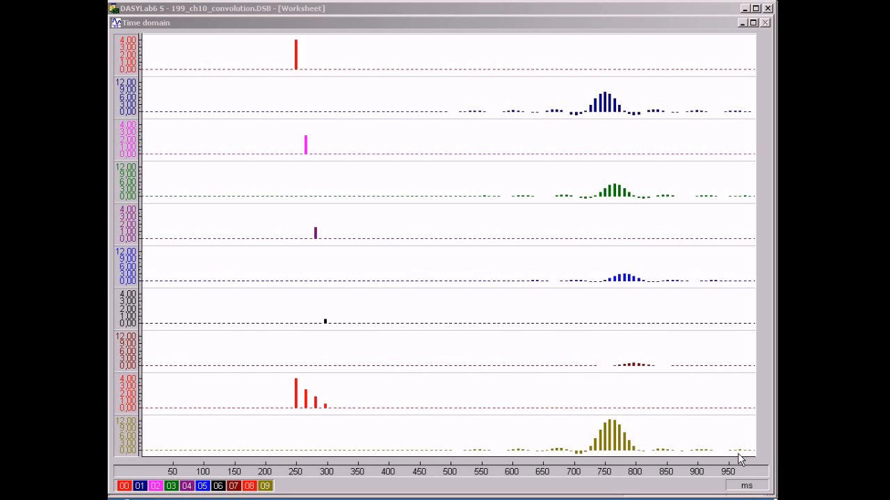
mouse_move(764, 483)
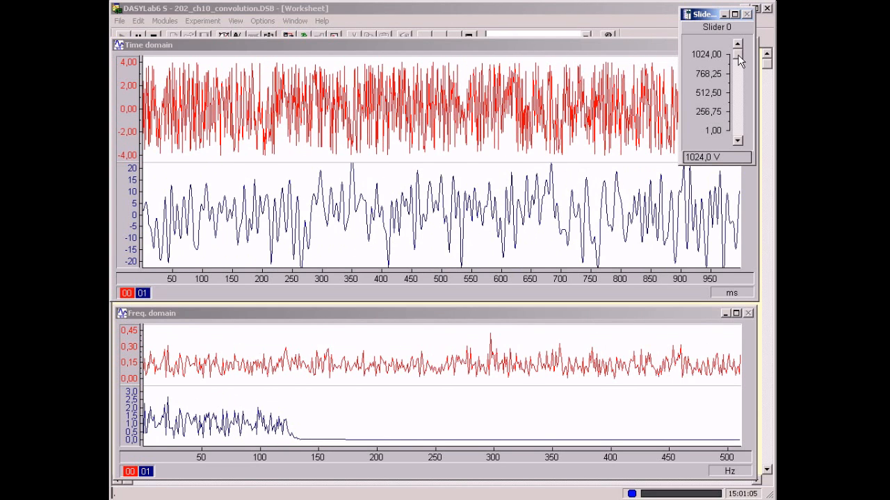
Drag the Slider 0 thumb to a new value, then raise it one step
drag(737, 59, 737, 132)
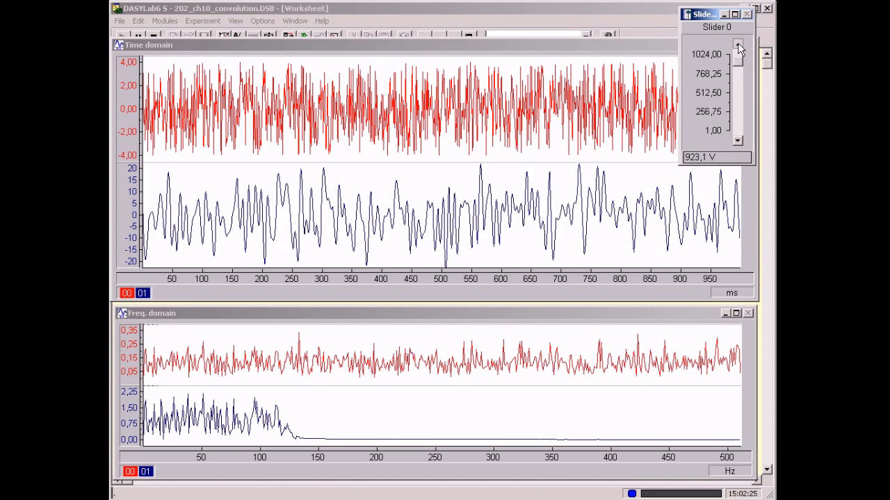
click(738, 47)
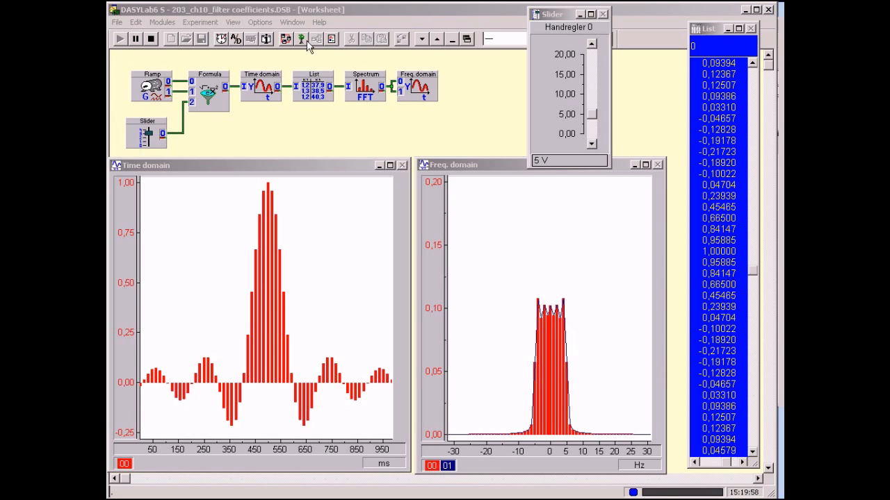
mouse_move(309, 158)
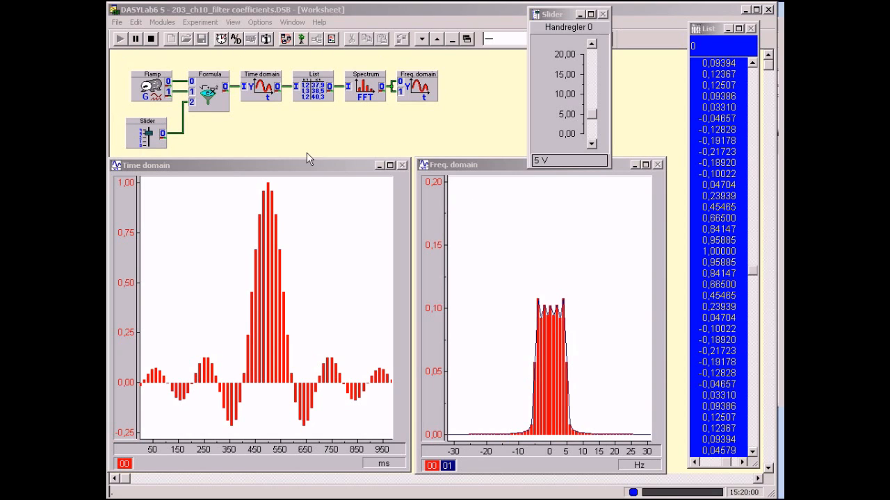
mouse_move(238, 144)
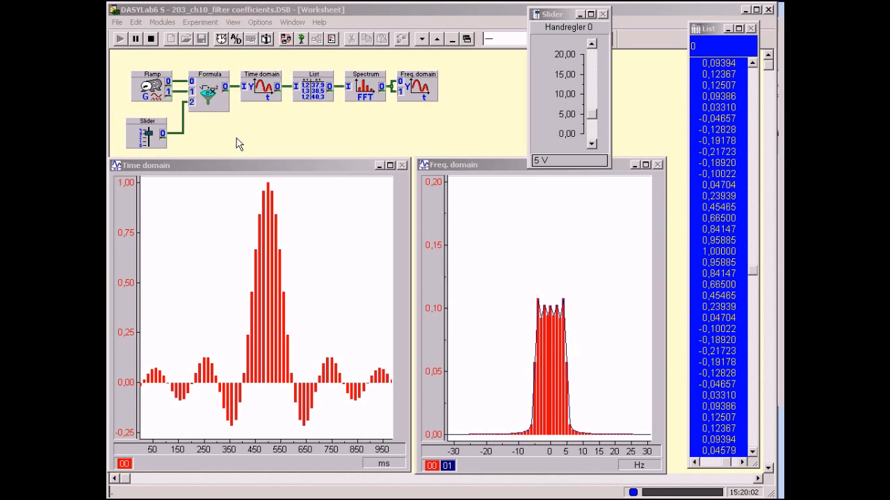
double_click(210, 87)
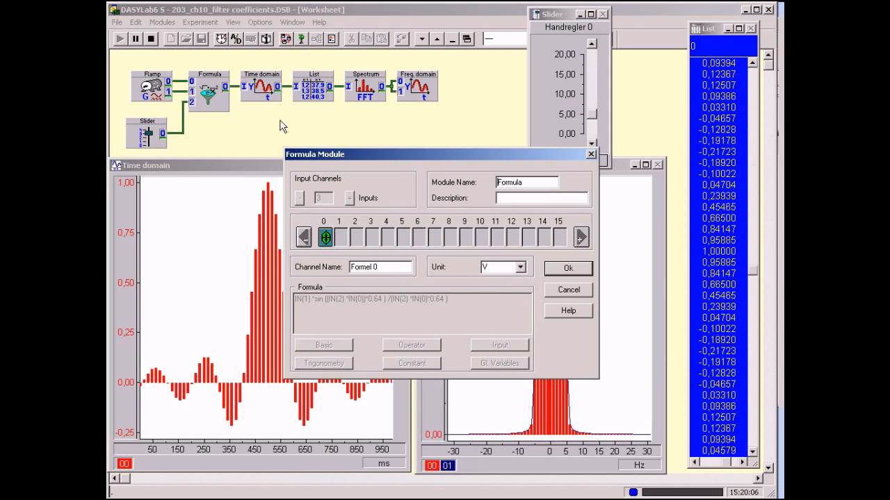
click(567, 268)
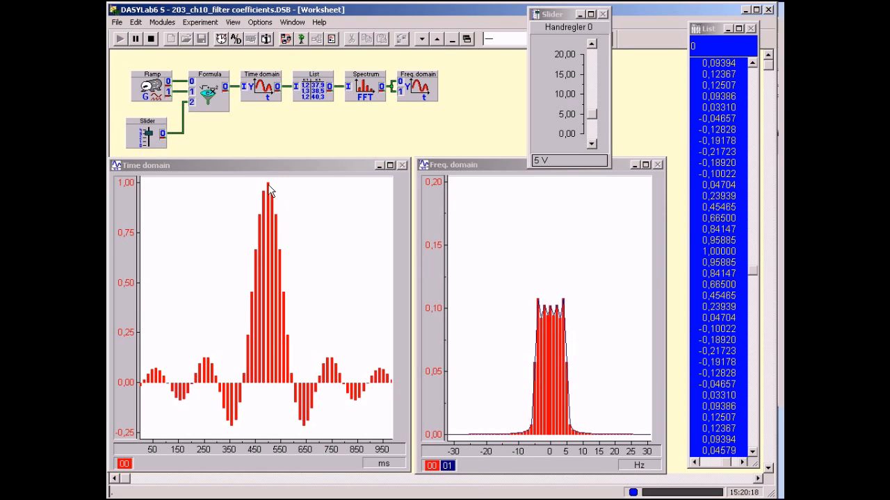
mouse_move(683, 259)
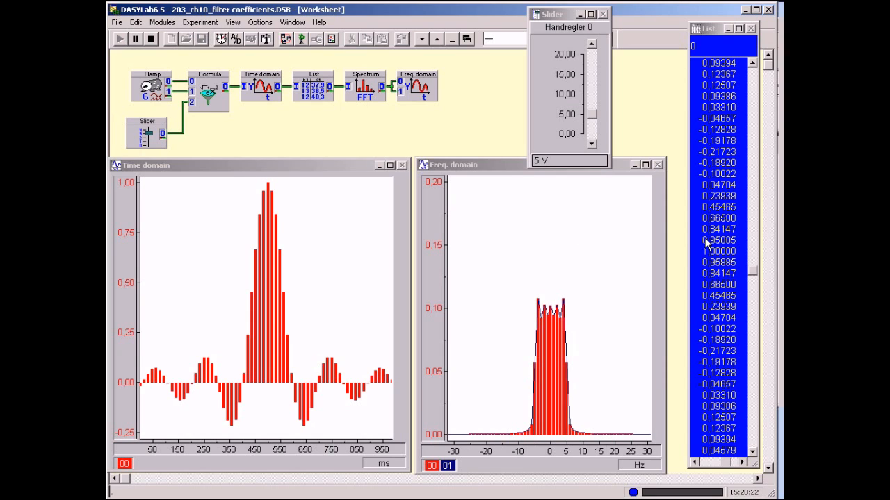
mouse_move(471, 214)
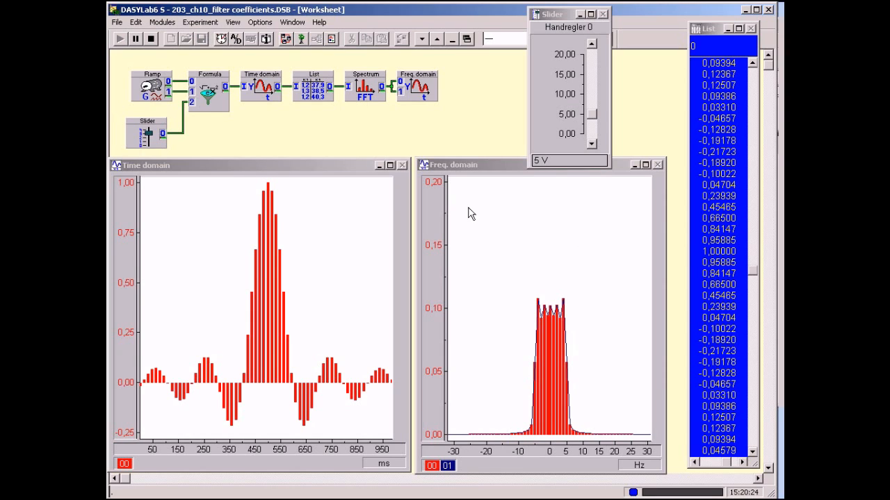
mouse_move(271, 204)
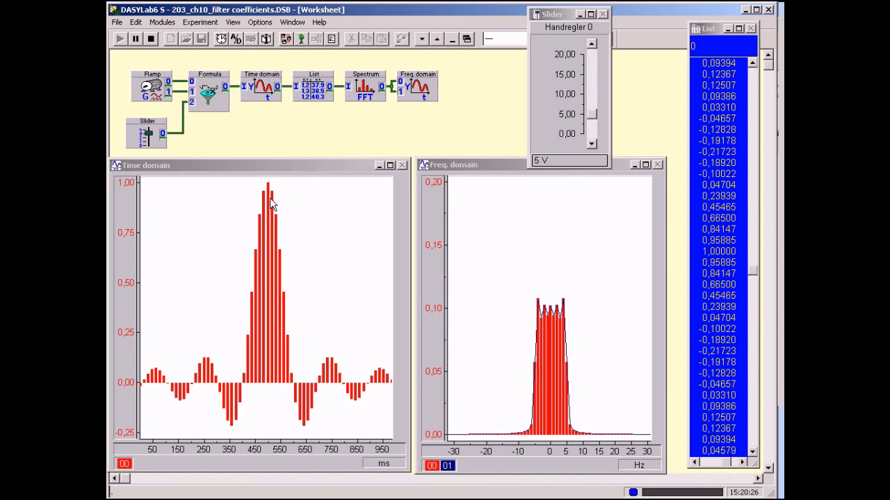
mouse_move(445, 250)
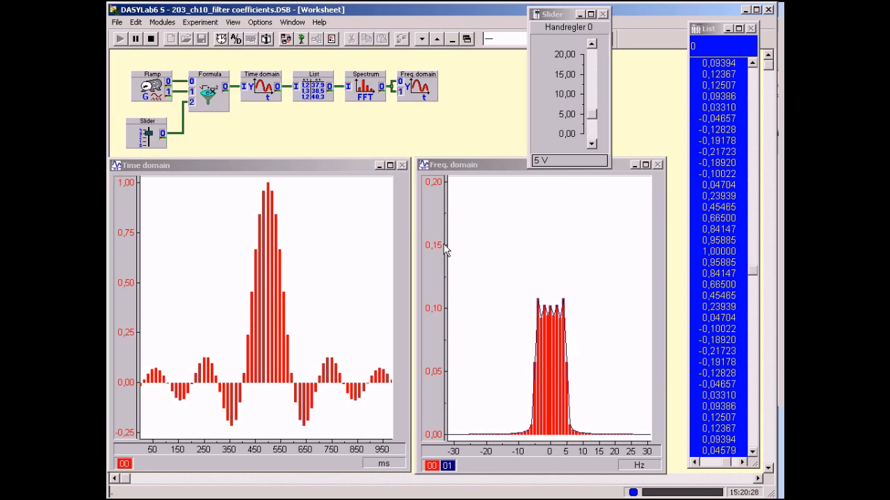
mouse_move(702, 239)
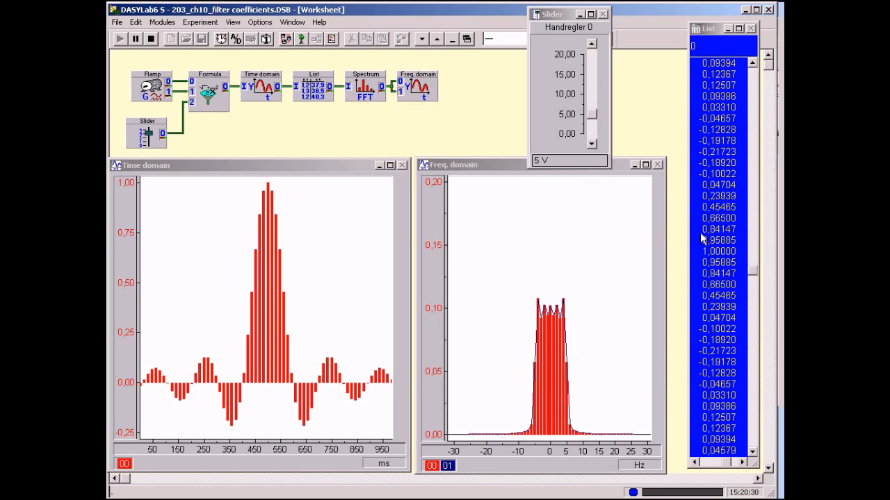
mouse_move(710, 279)
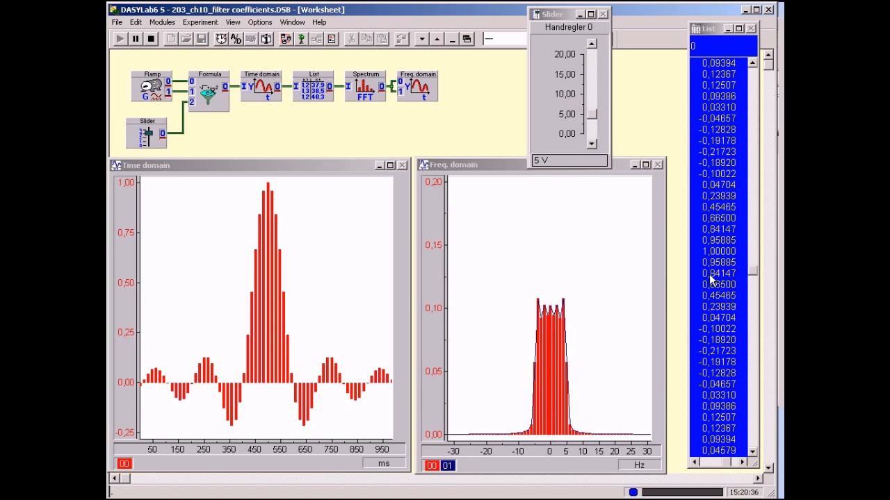
mouse_move(296, 292)
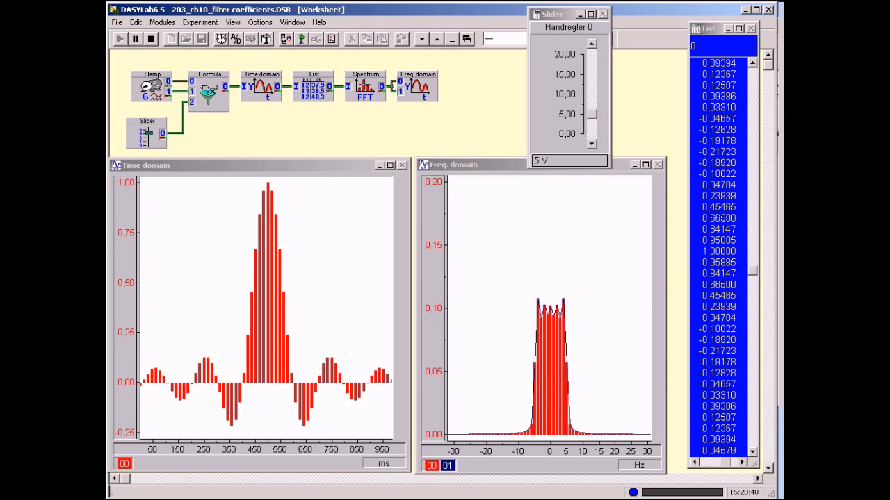
mouse_move(482, 281)
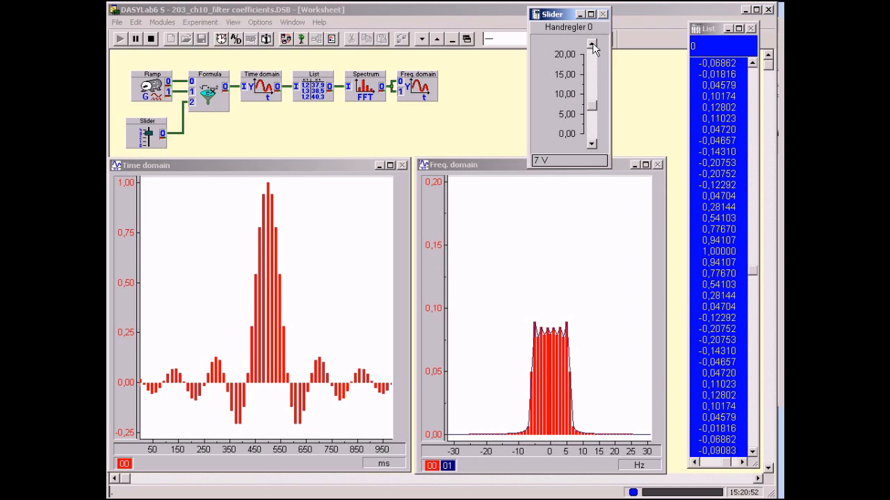
Raise the sinc cutoff slider to 12 V, then lower it to narrow the passband
click(592, 43)
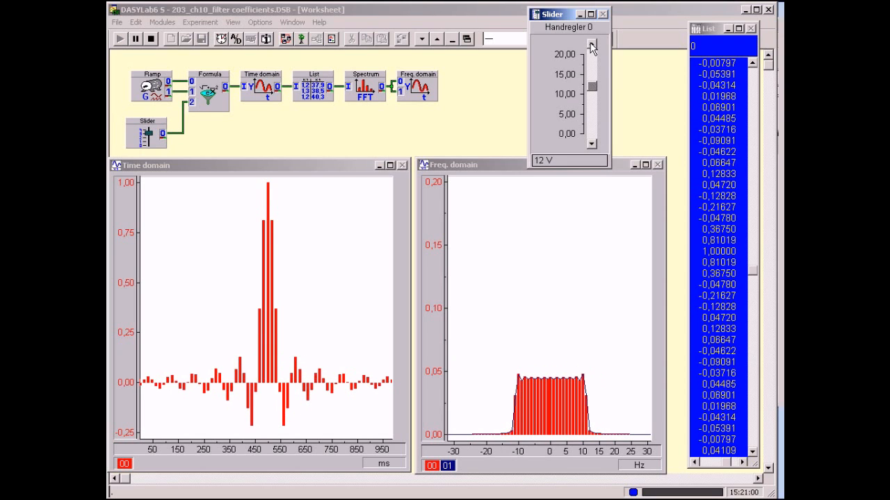
click(591, 144)
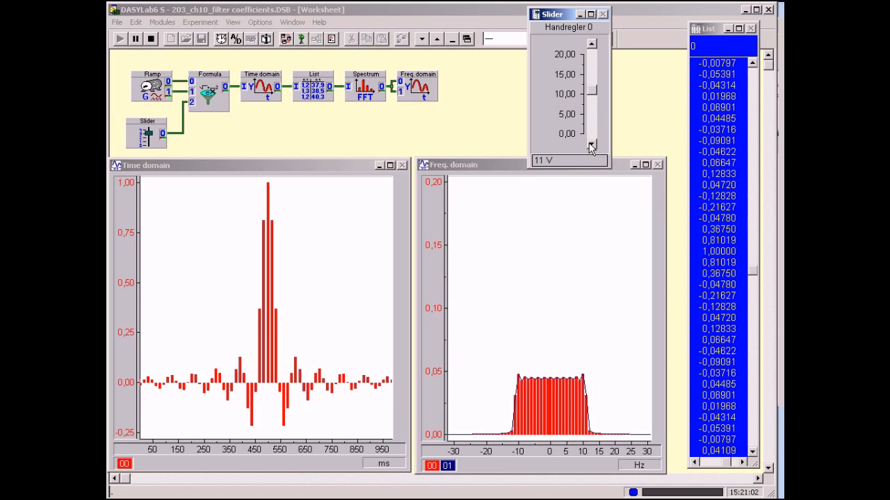
click(591, 144)
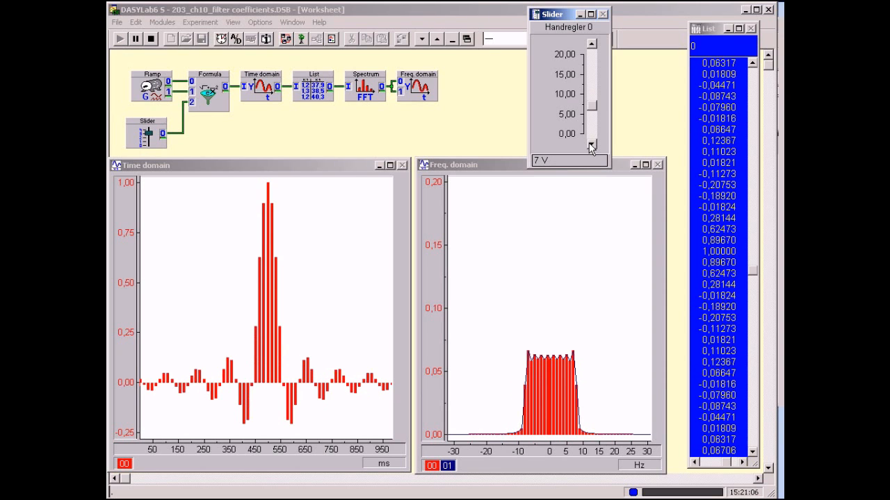
click(591, 144)
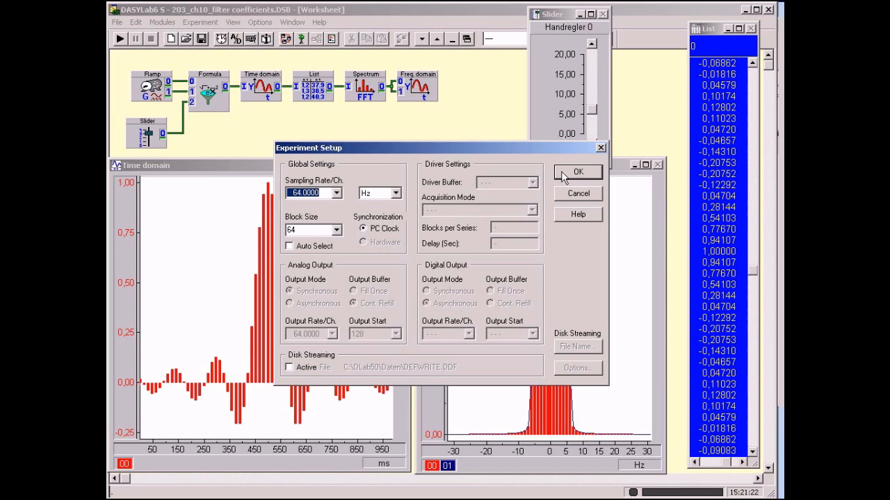
Confirm Experiment Setup with 64 Hz sampling and block size 64
click(578, 171)
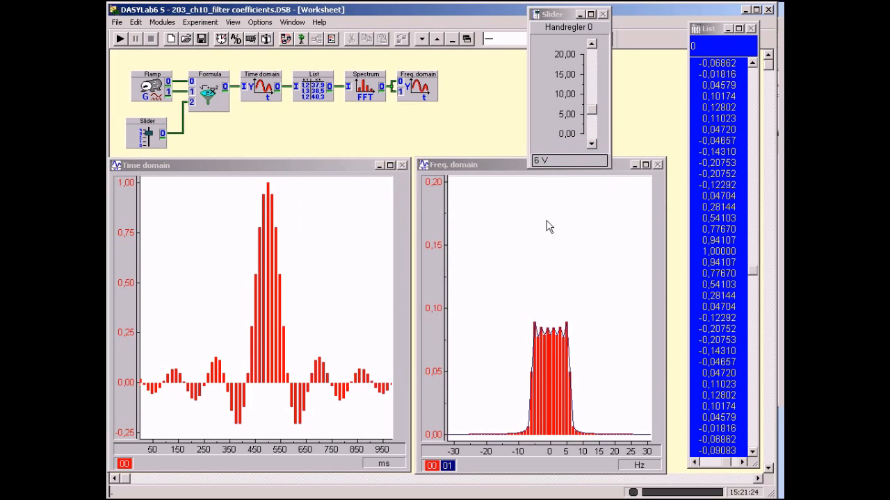
mouse_move(570, 351)
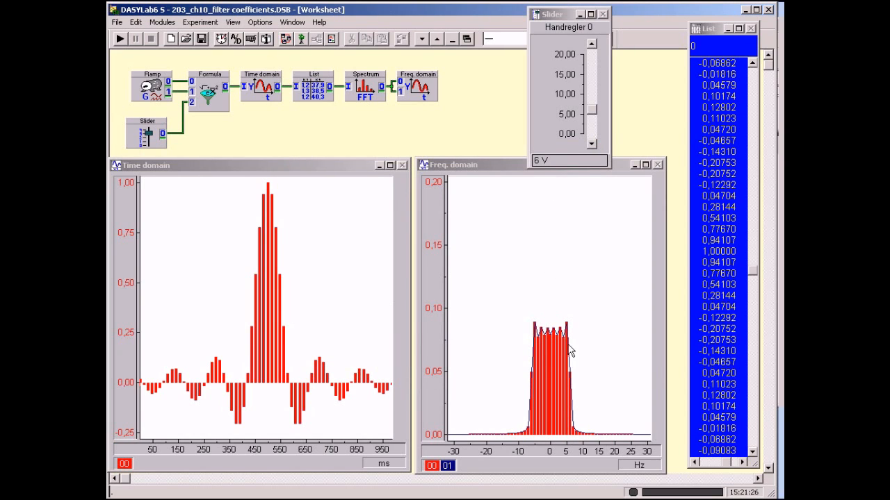
mouse_move(549, 439)
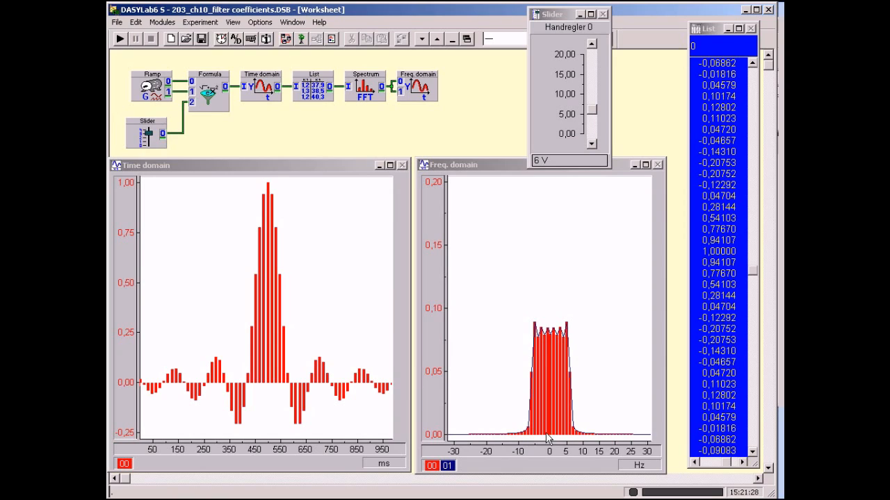
mouse_move(570, 449)
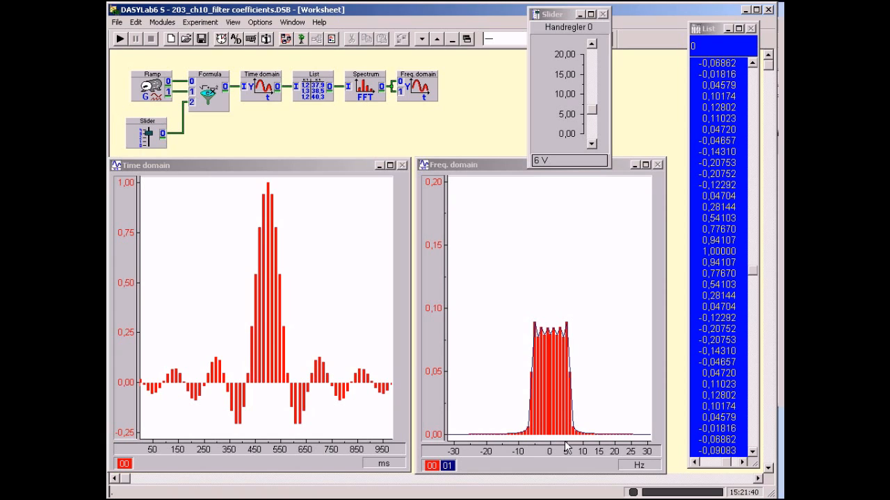
mouse_move(546, 419)
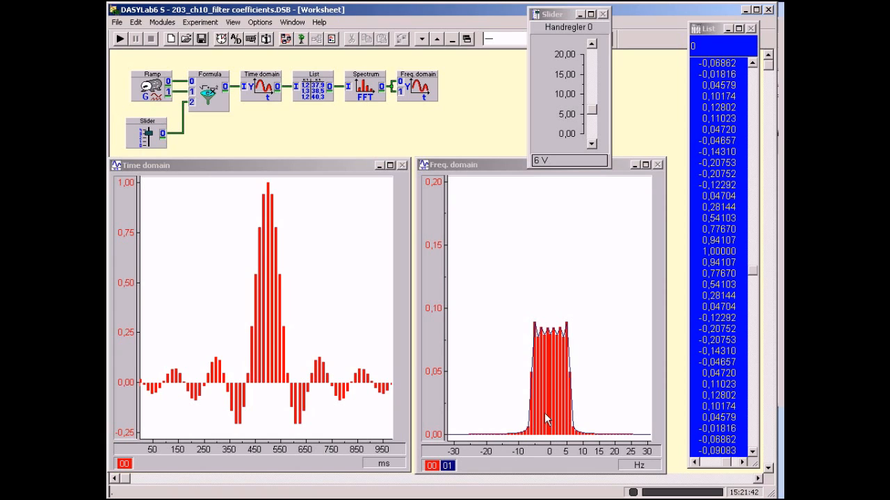